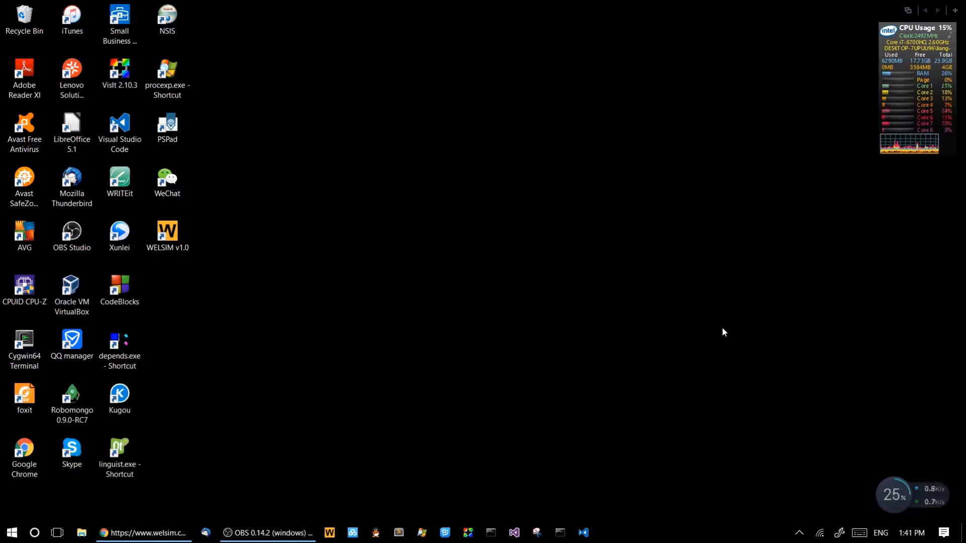
Launch WELSIM v1.0 from its desktop shortcut
click(145, 534)
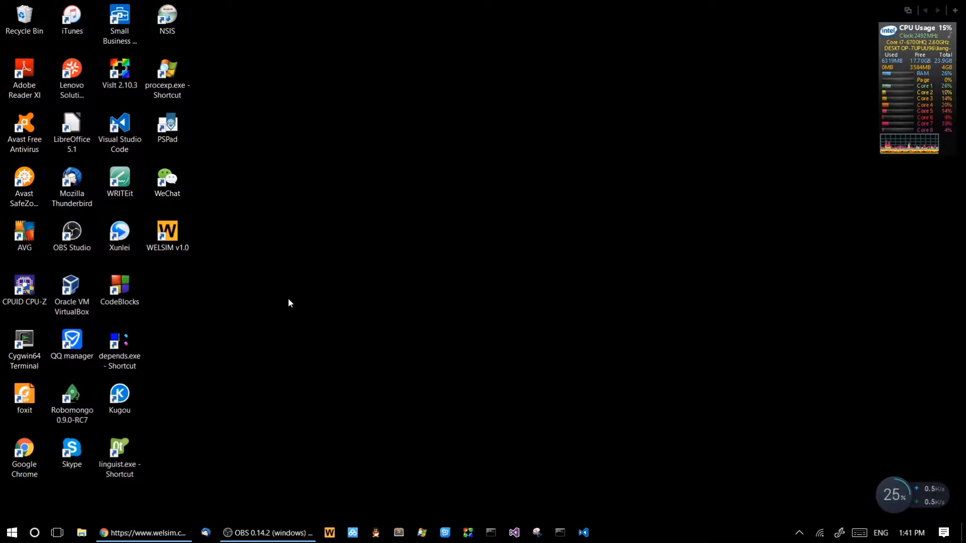
click(167, 232)
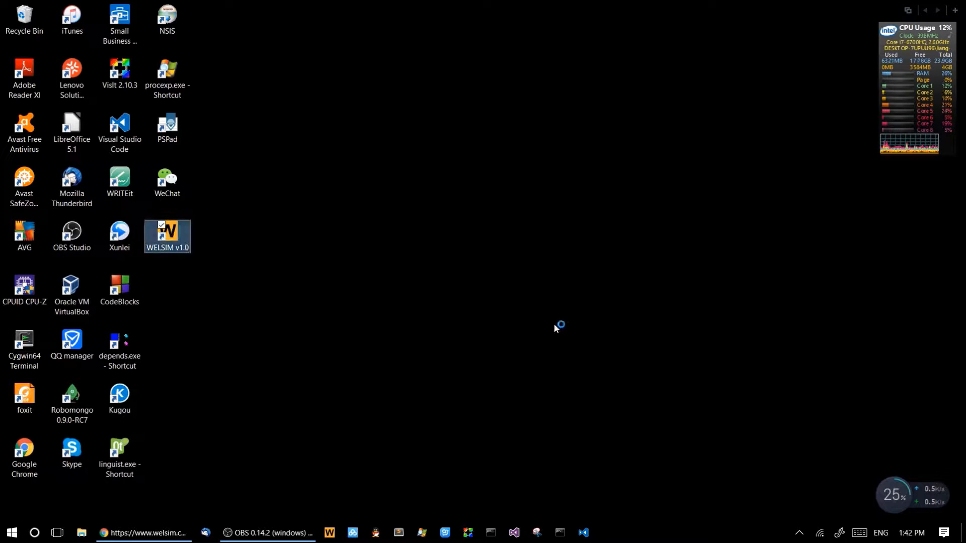
Create a new FemProject and view the StructuralSteel material's properties
double_click(167, 229)
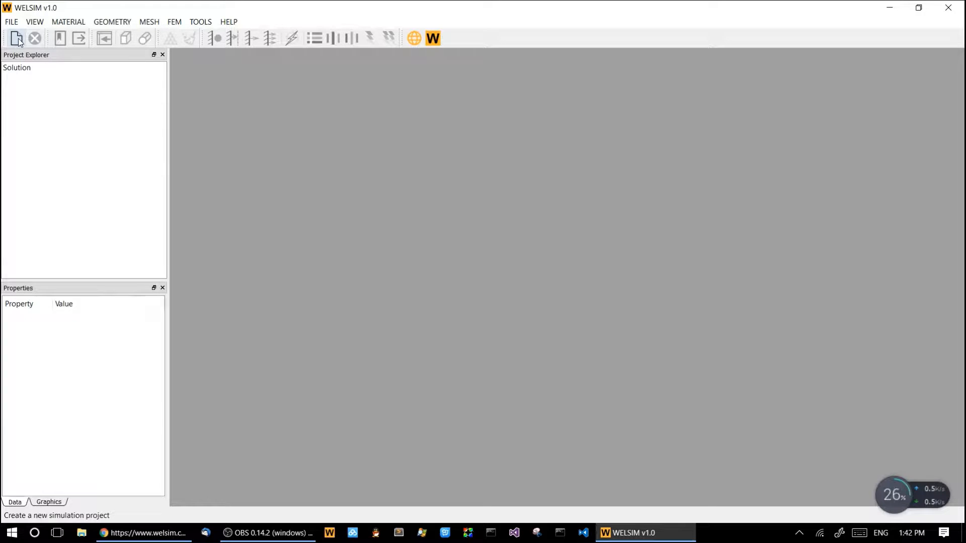
click(16, 37)
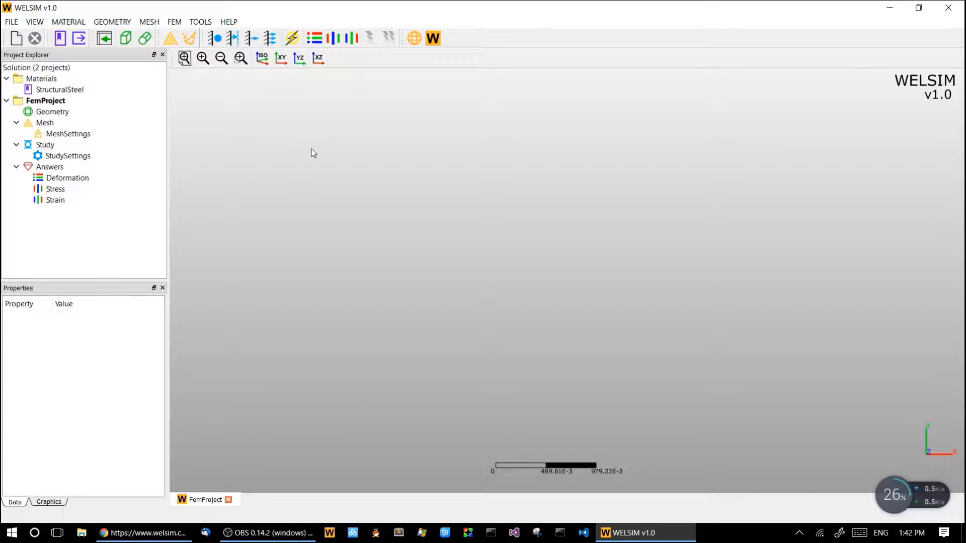
mouse_move(303, 151)
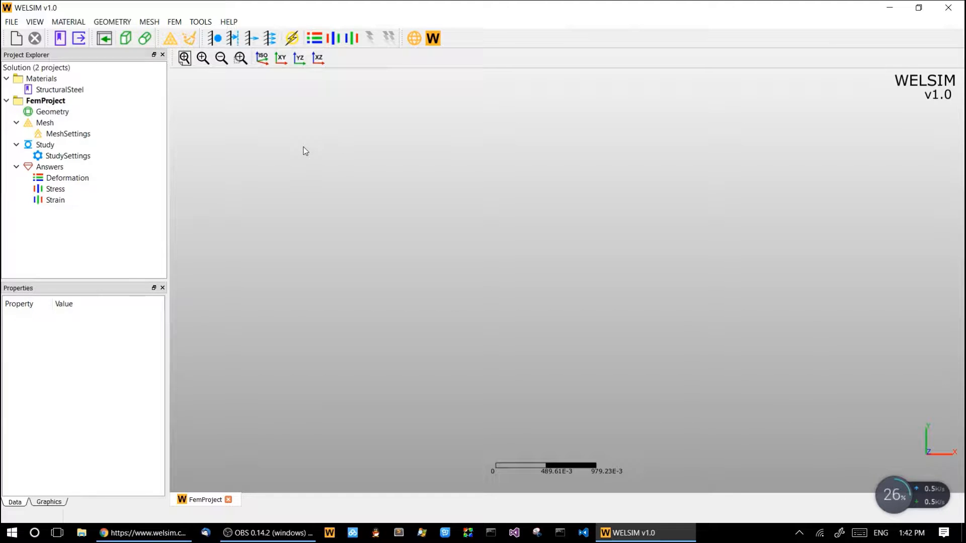
mouse_move(114, 104)
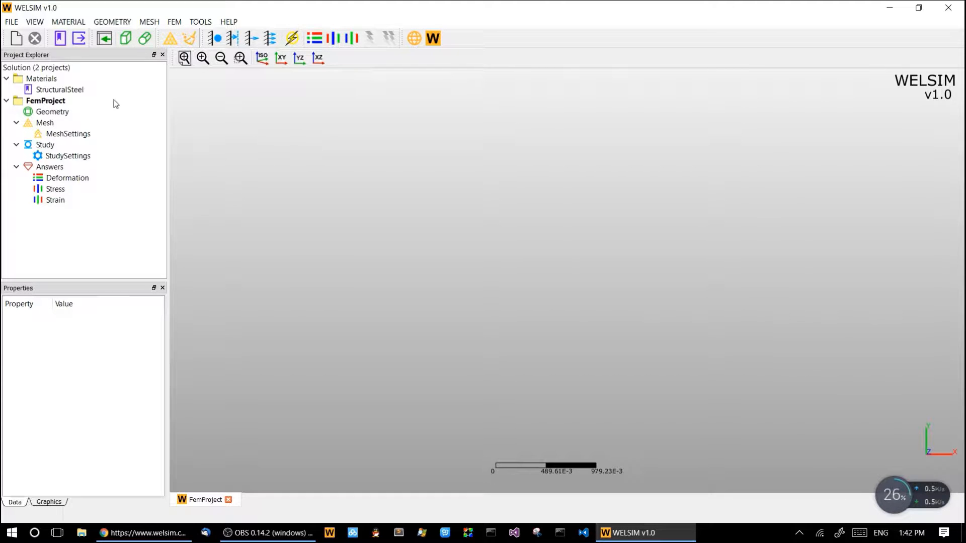
click(60, 90)
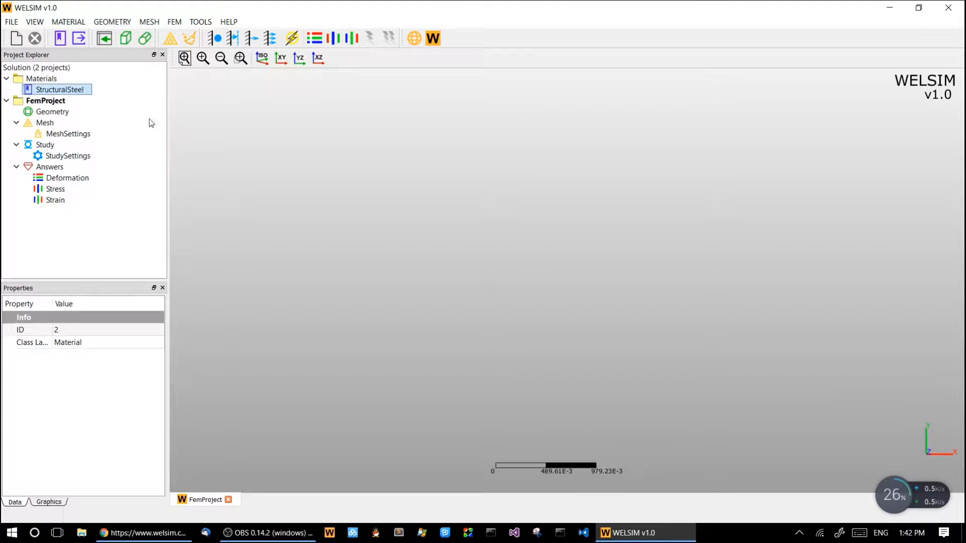
mouse_move(192, 121)
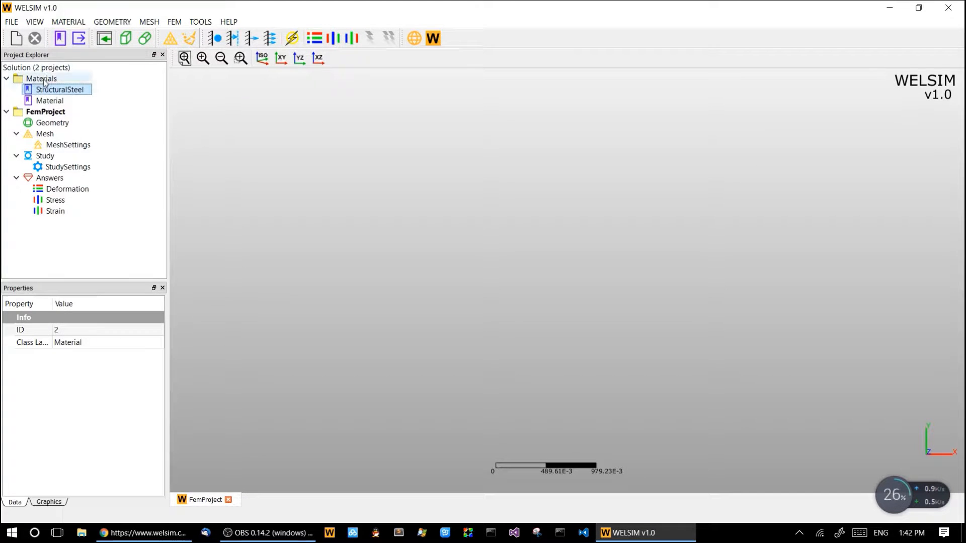
Set the new material's Young's modulus to 2e11 and Poisson's ratio to 0.33
double_click(50, 101)
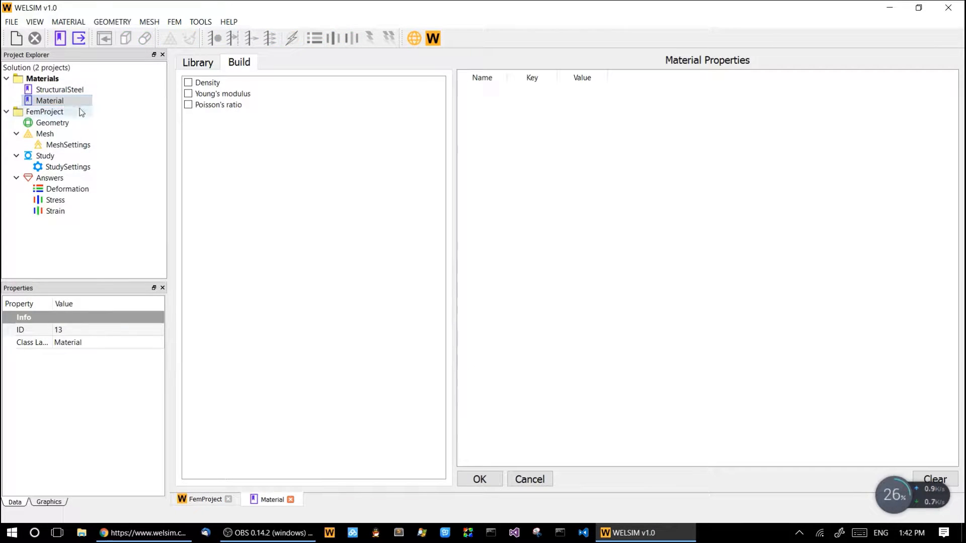
click(189, 93)
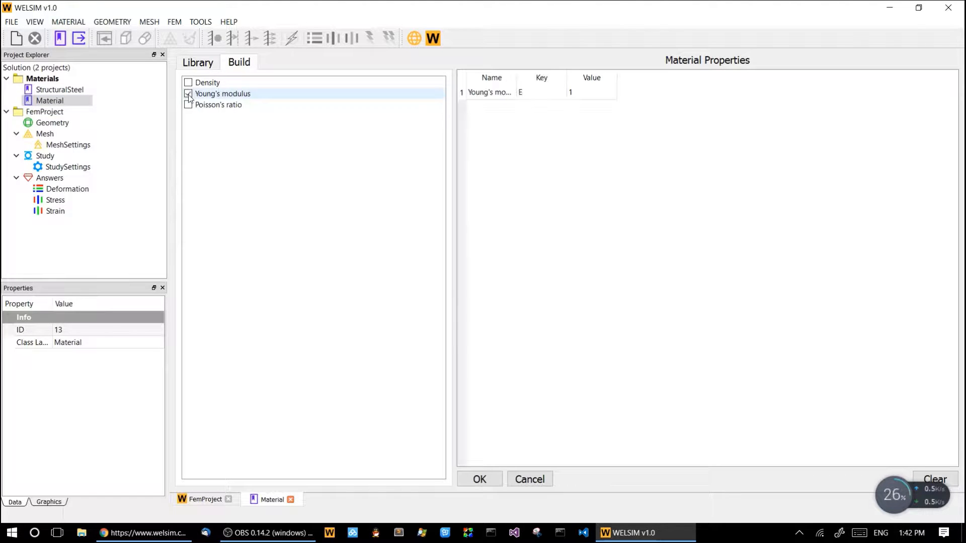
click(188, 104)
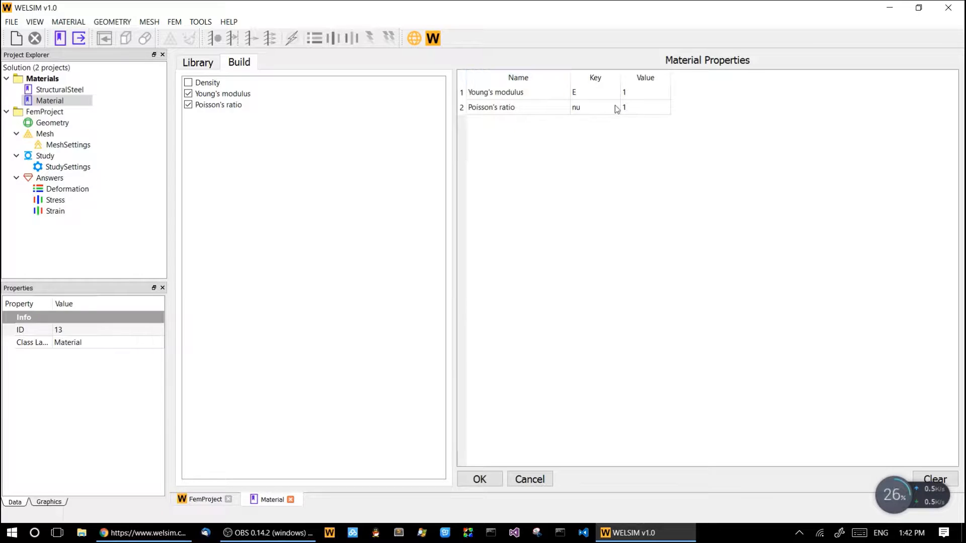
double_click(646, 92)
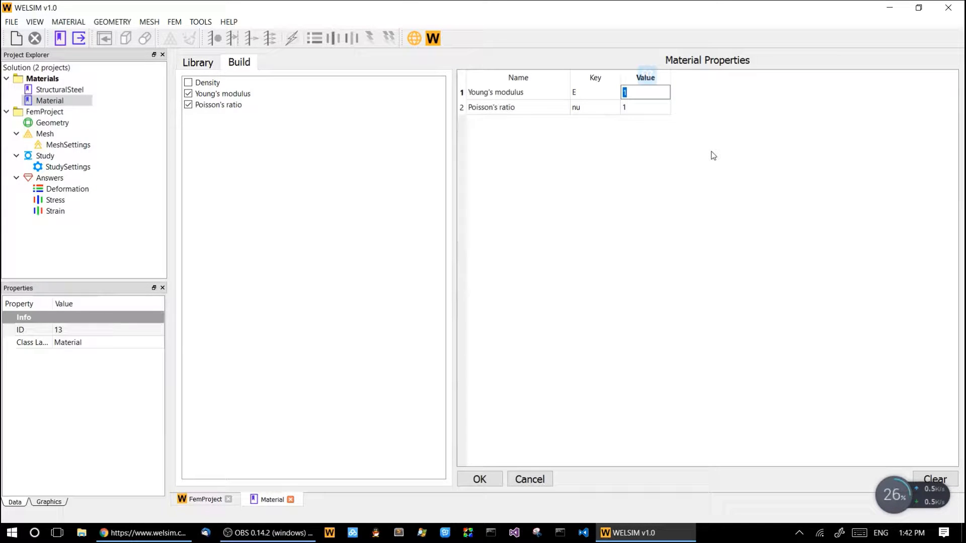
text(2)
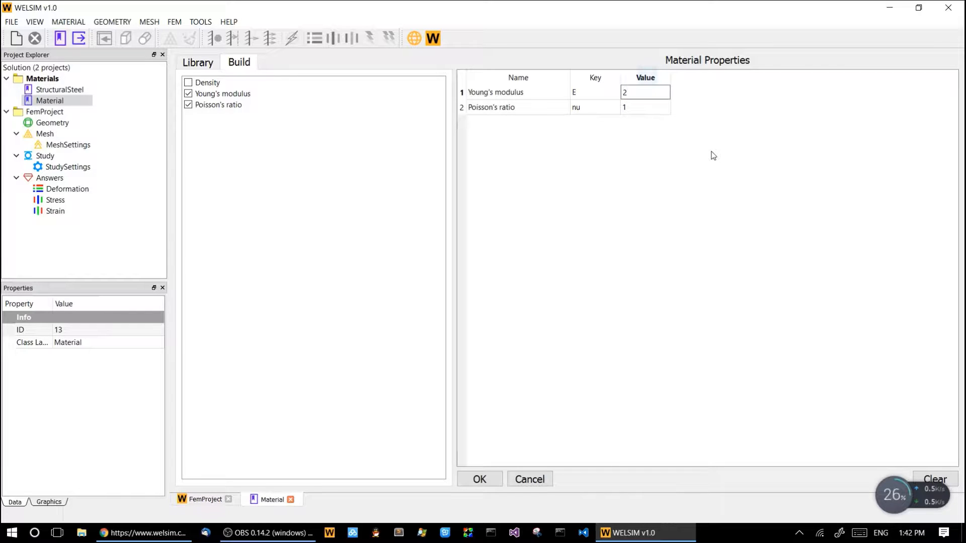
click(644, 108)
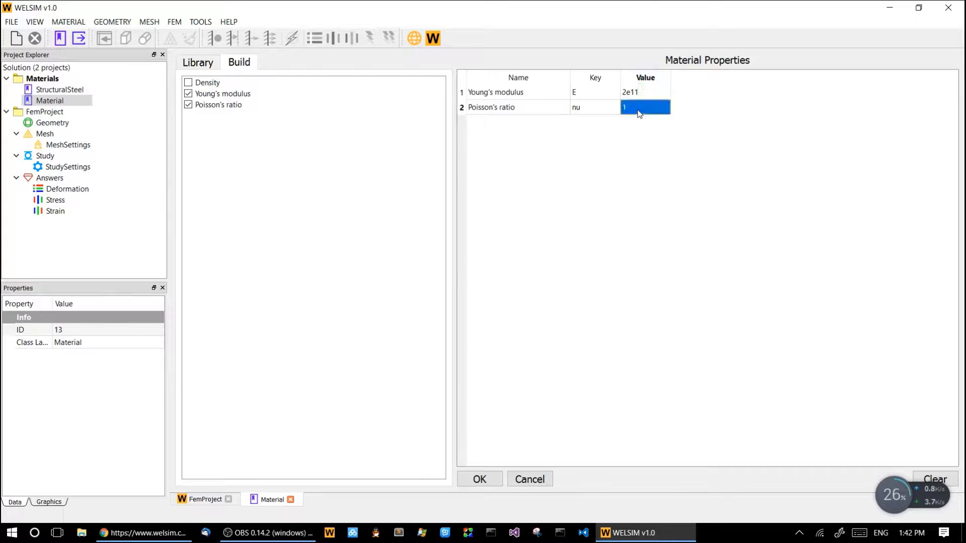
text(0.3)
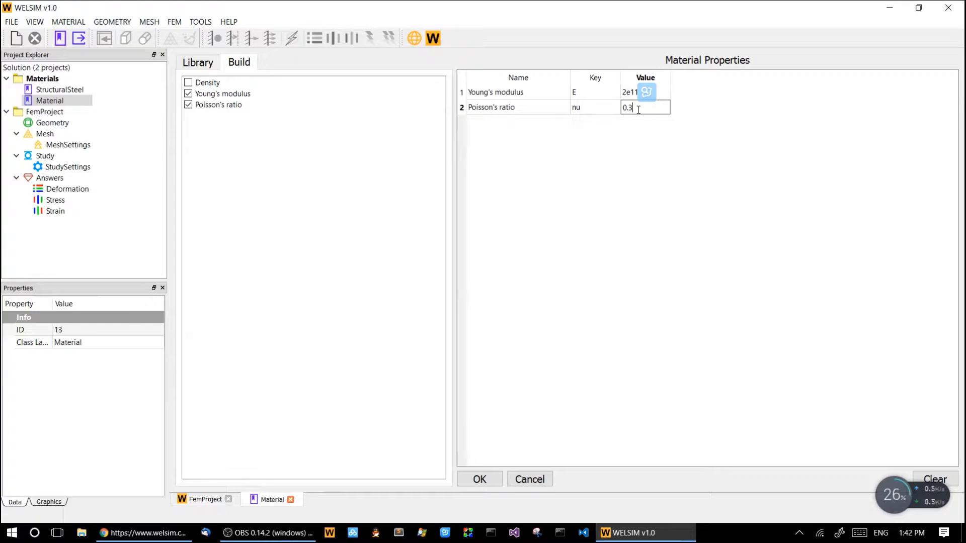
text(3)
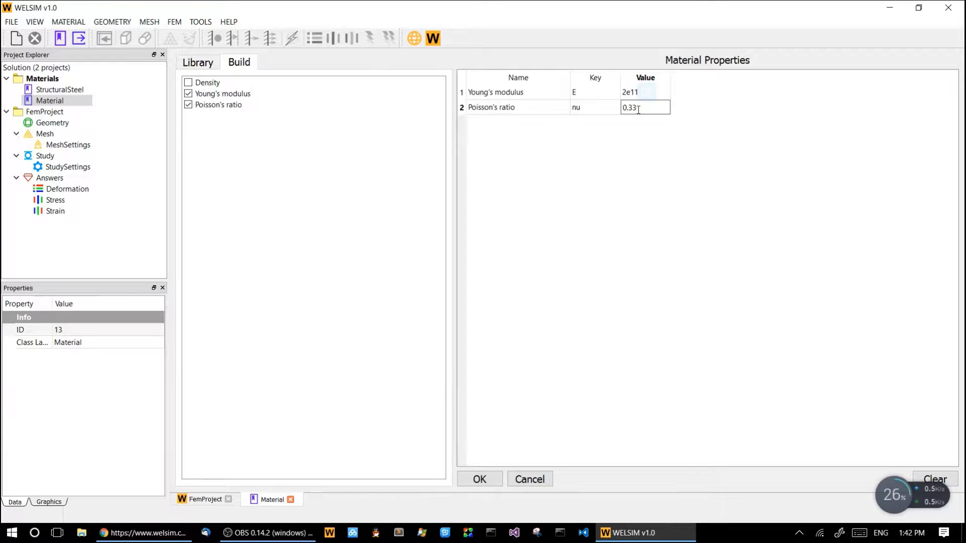
click(479, 479)
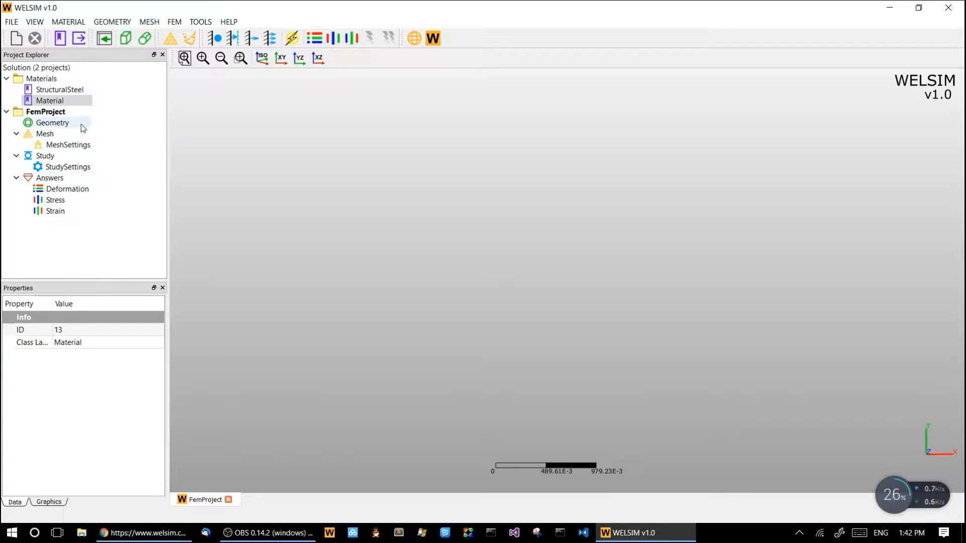
Import the standHalf3d.step geometry into the project's Geometry item
click(51, 123)
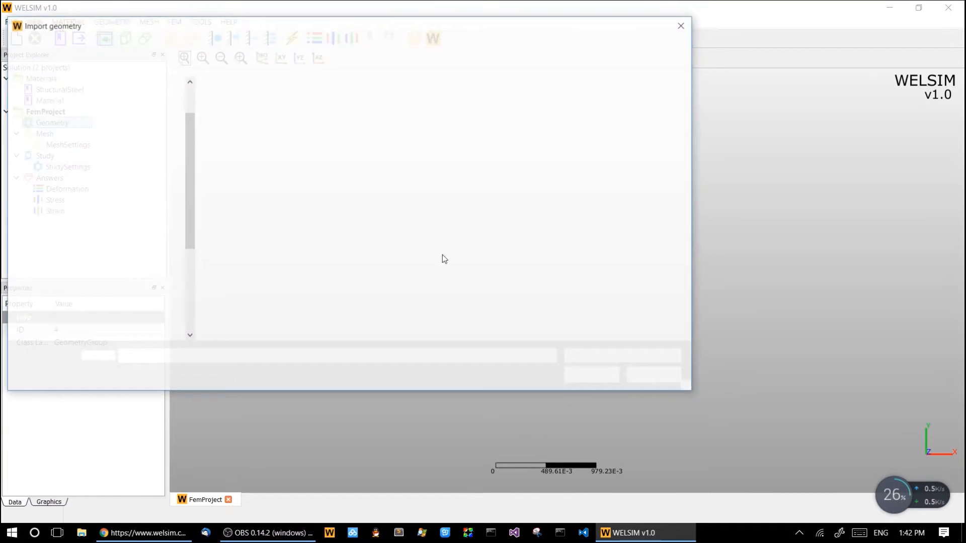
click(258, 224)
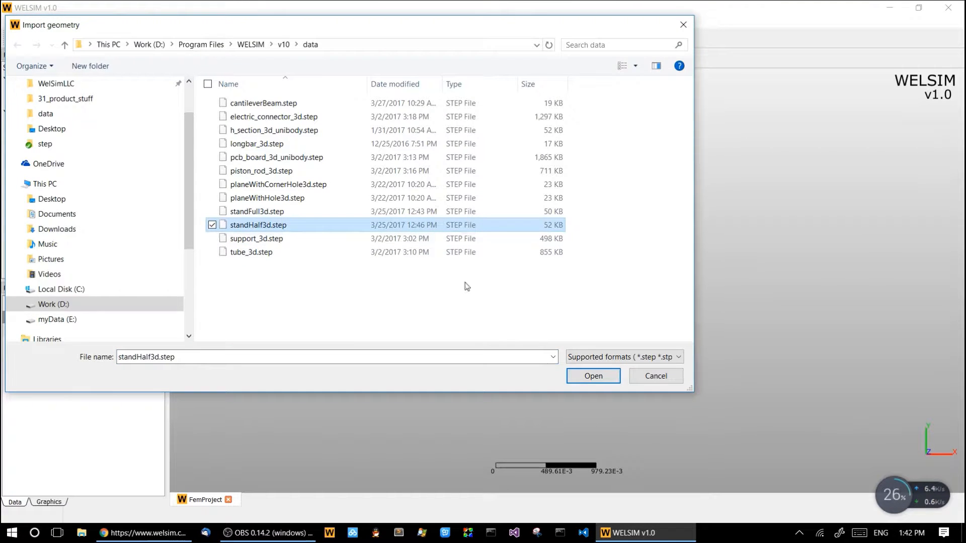
click(592, 376)
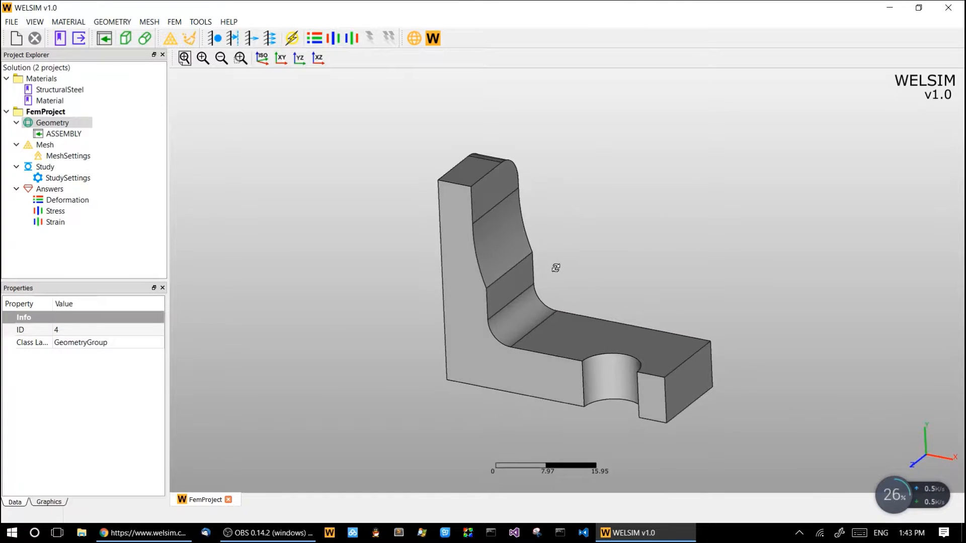
Mesh the part with NetGen at maximum size 2.000 and quadratic elements on
click(44, 145)
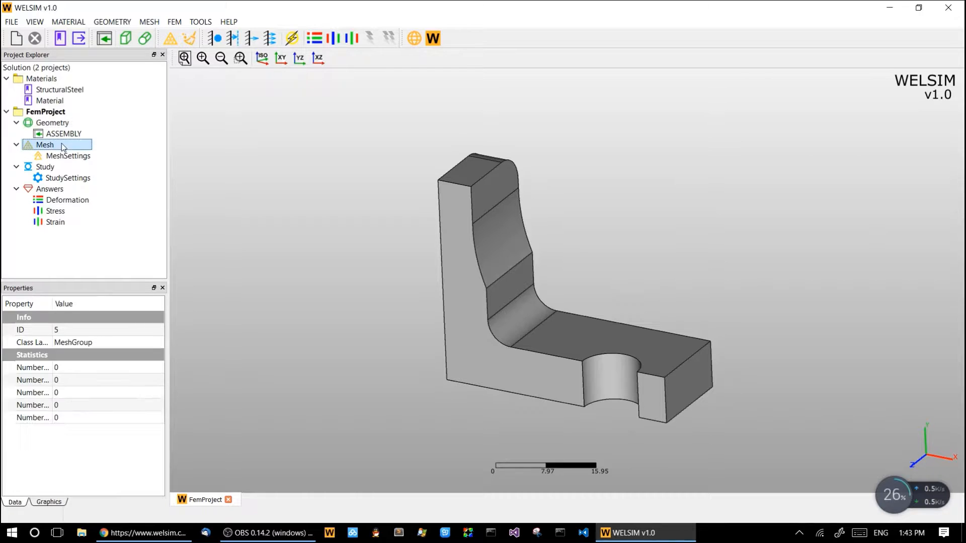
click(68, 155)
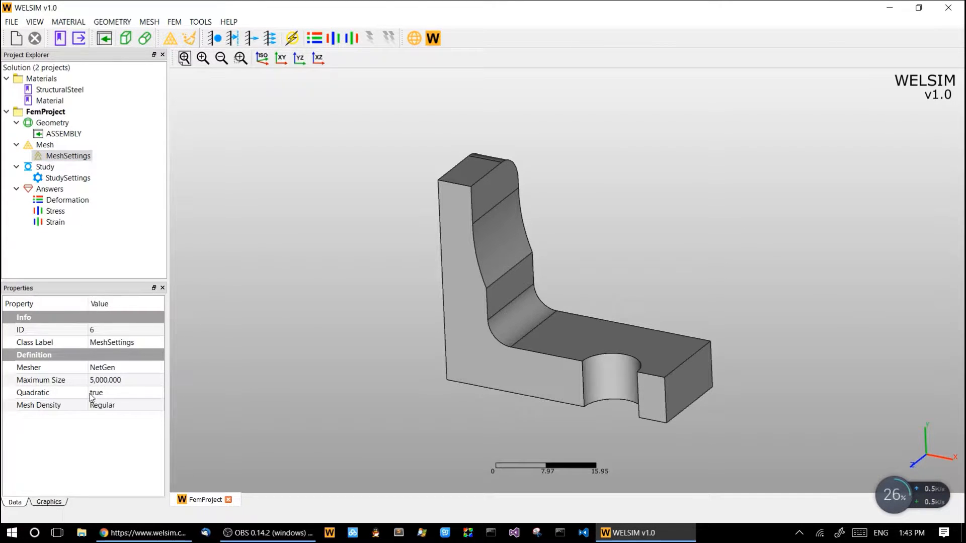
click(104, 381)
text(2.000)
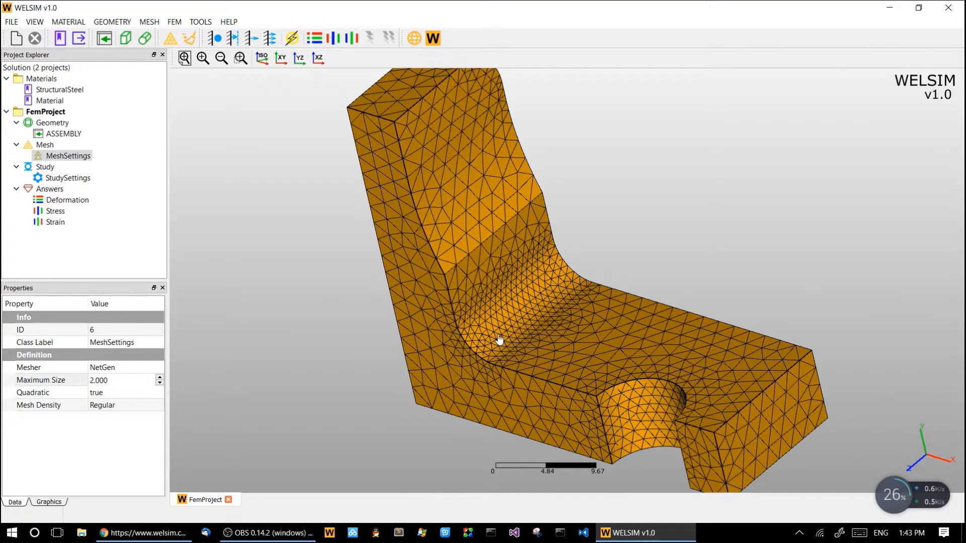
mouse_move(567, 278)
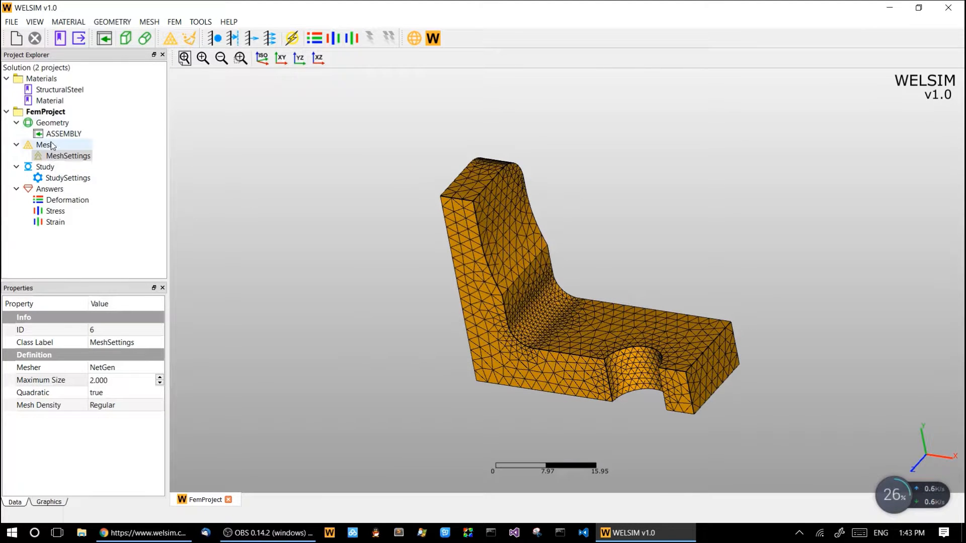
Read the mesh statistics: 13743 nodes and 8176 tetrahedral elements
click(44, 144)
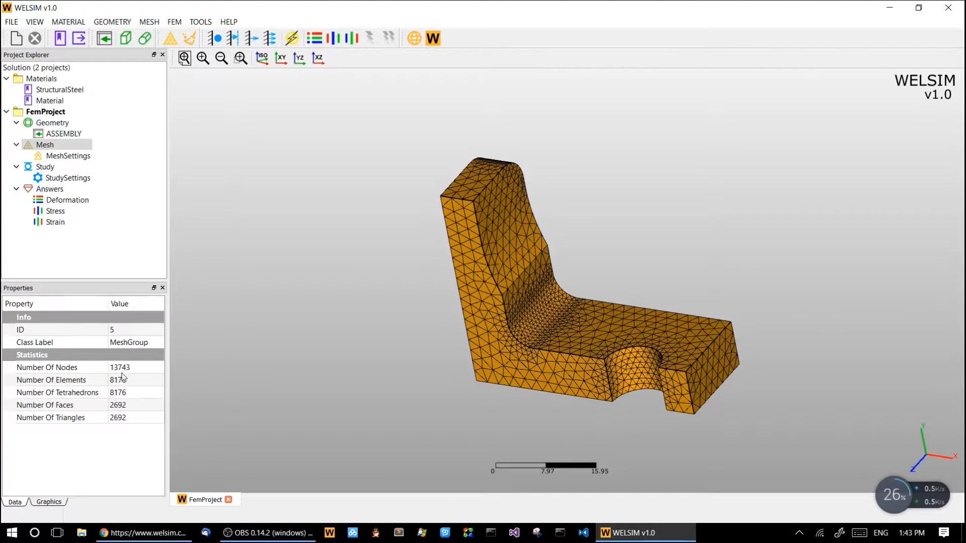
click(47, 367)
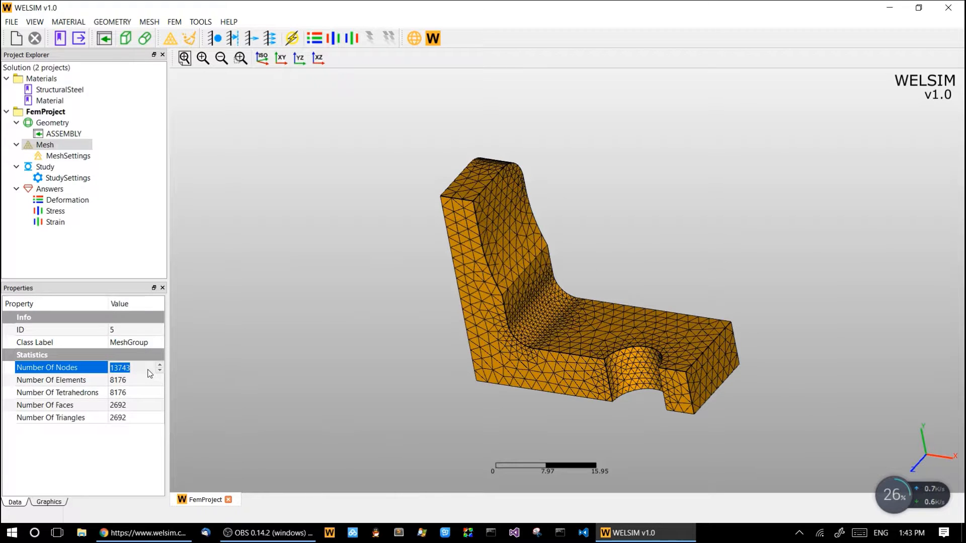
click(52, 381)
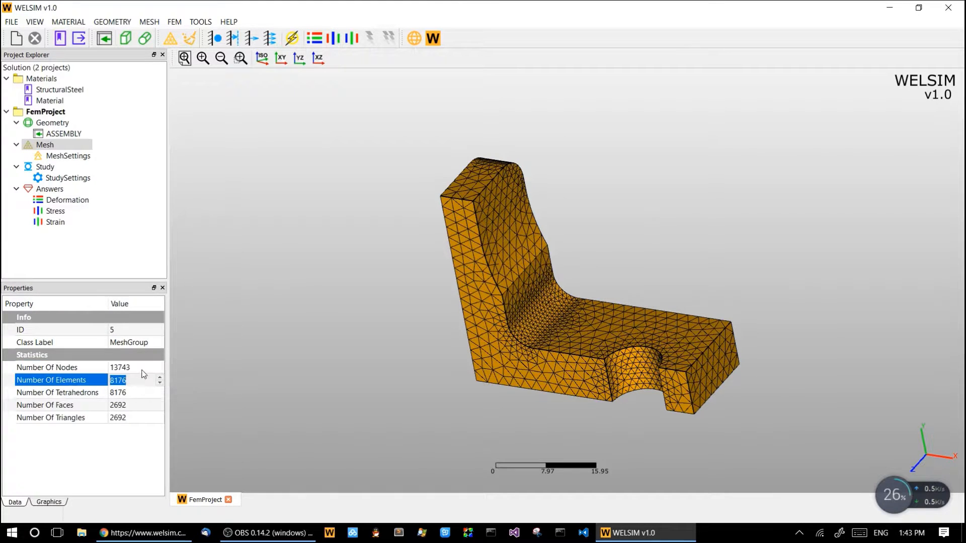
mouse_move(66, 386)
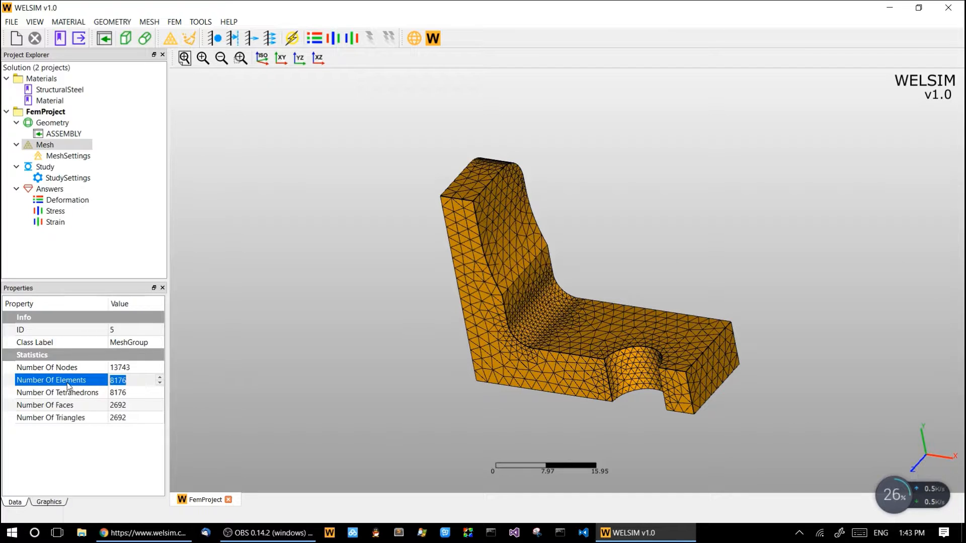
mouse_move(298, 302)
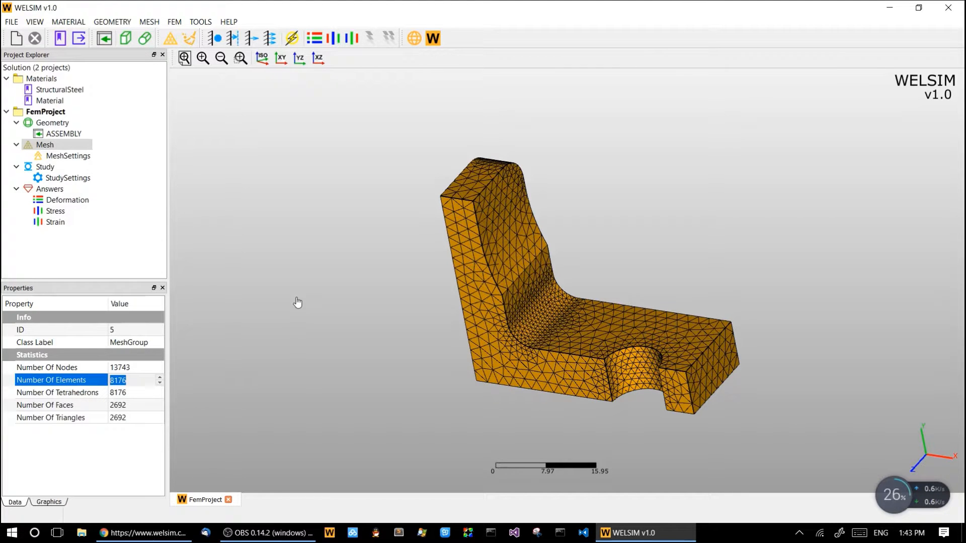
mouse_move(45, 167)
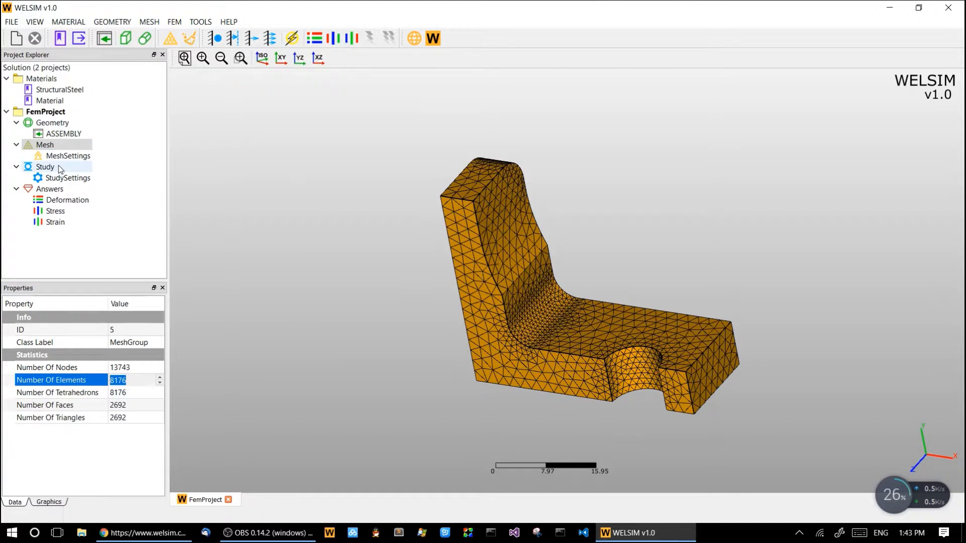
Add Force, Displacement and Constraint boundary conditions to the Study
click(45, 168)
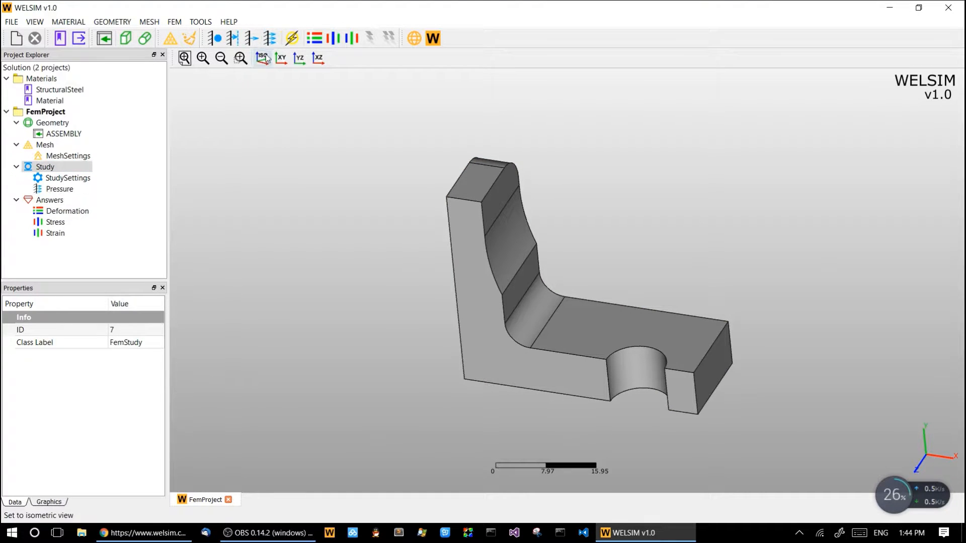
click(233, 39)
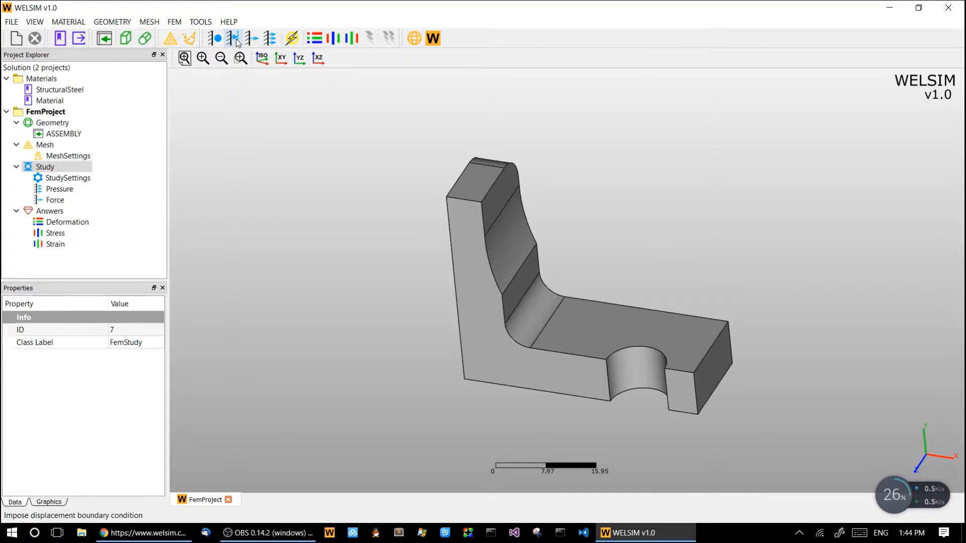
click(216, 39)
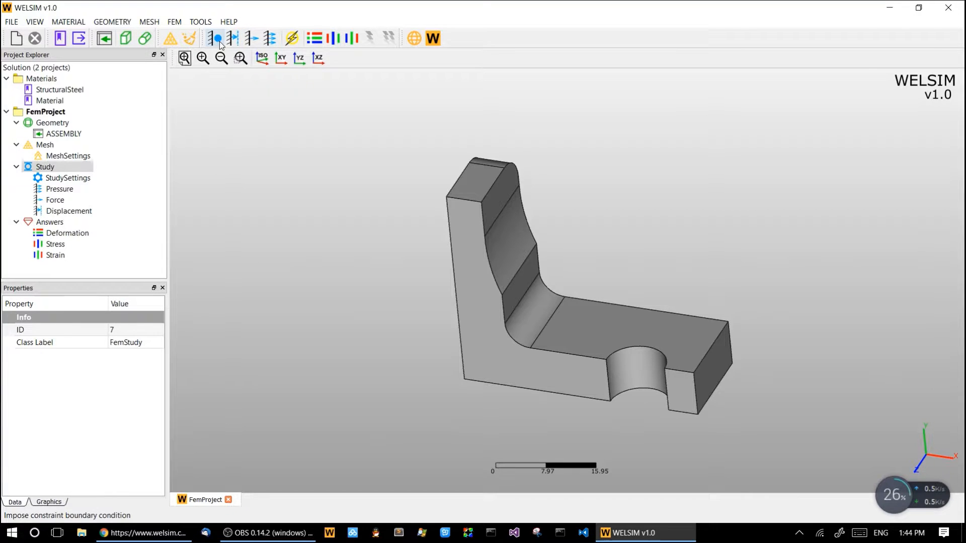
click(215, 38)
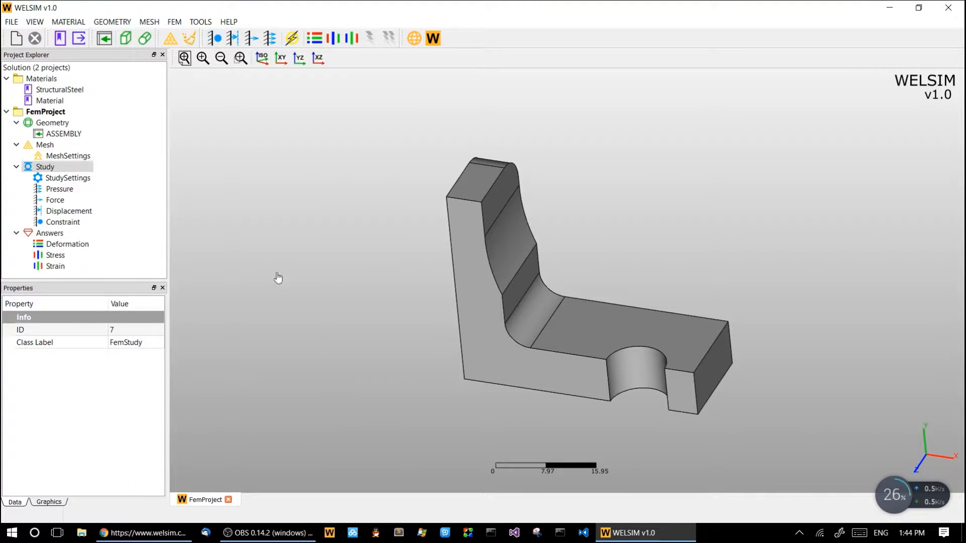
Apply pressure vector [0,-3.6e7,0] to the horizontal arm's end face
click(59, 189)
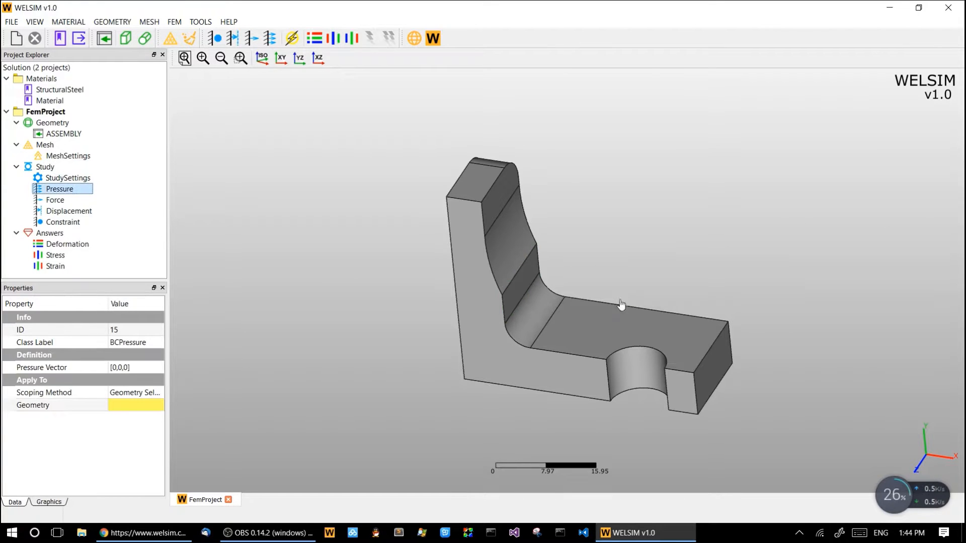
click(708, 375)
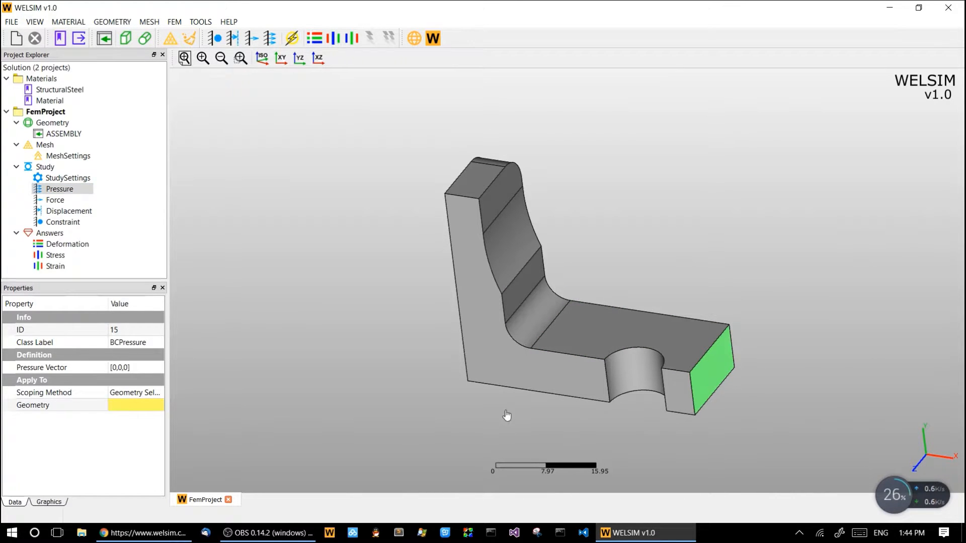
click(703, 364)
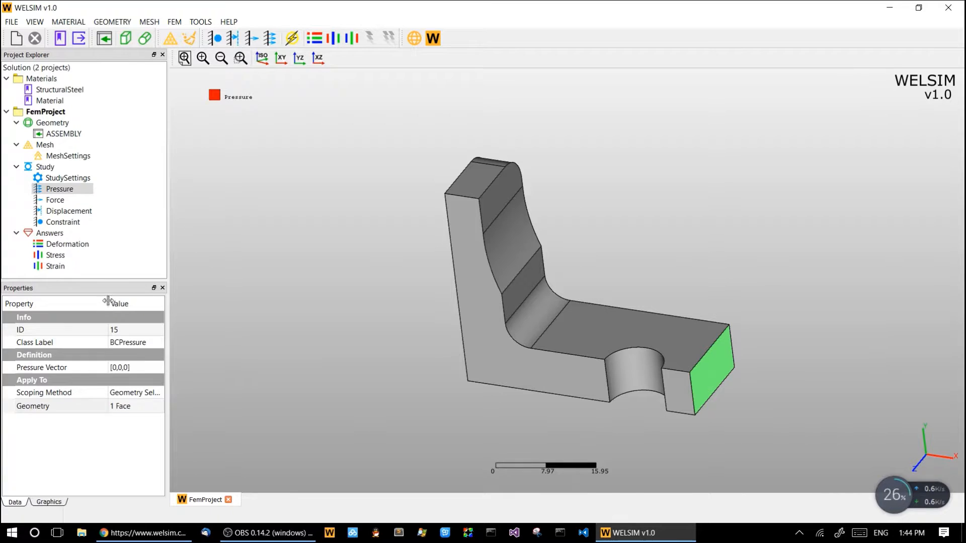
click(42, 368)
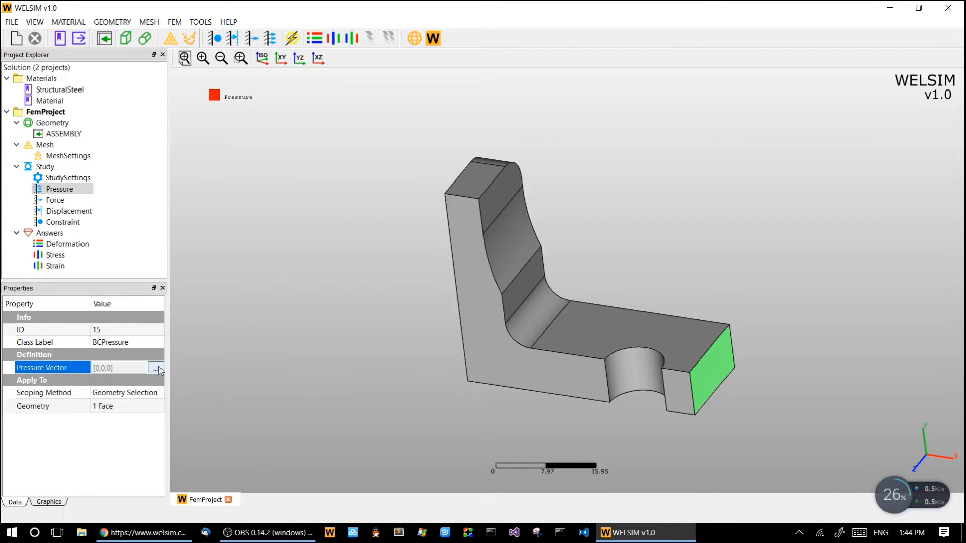
click(156, 369)
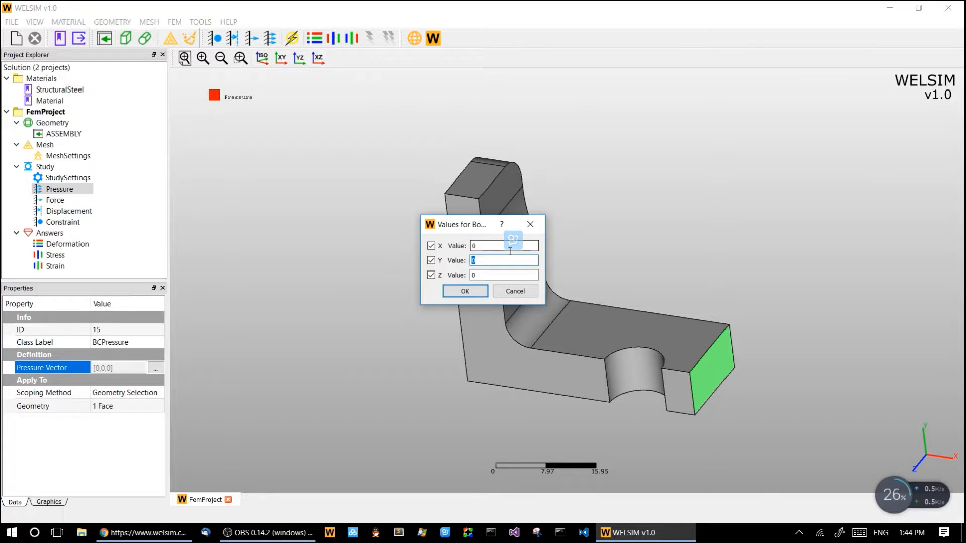
text(3.6e7)
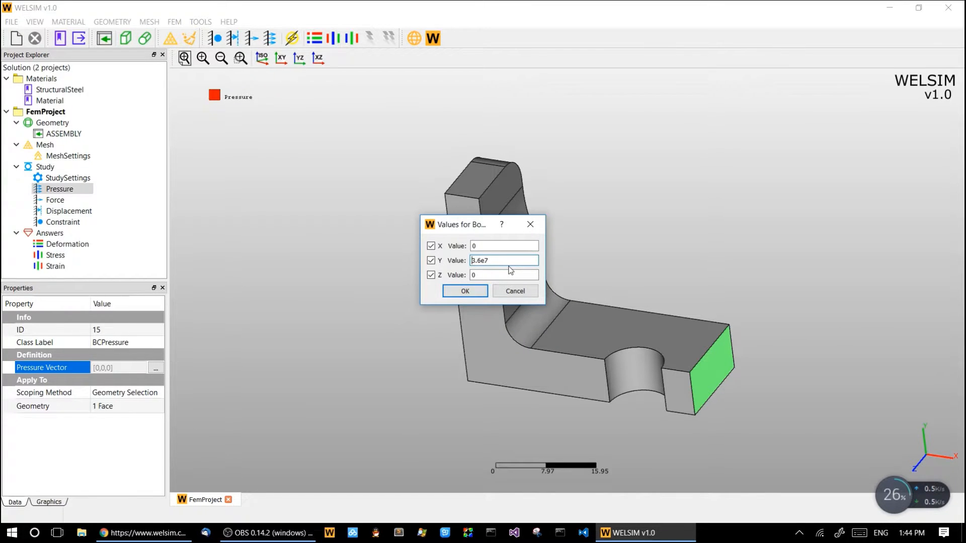
click(464, 291)
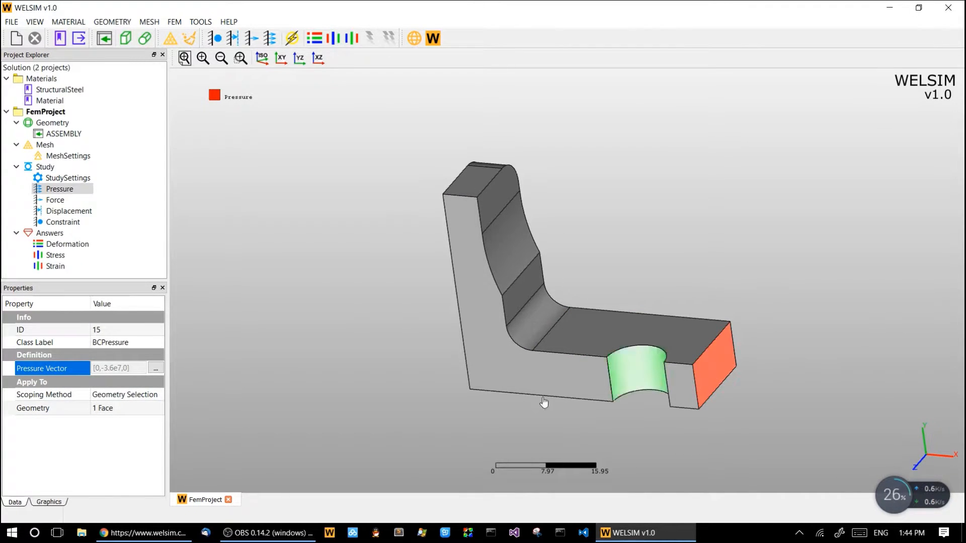
Apply force vector [0,-2e3,0] to the half-hole face
click(55, 200)
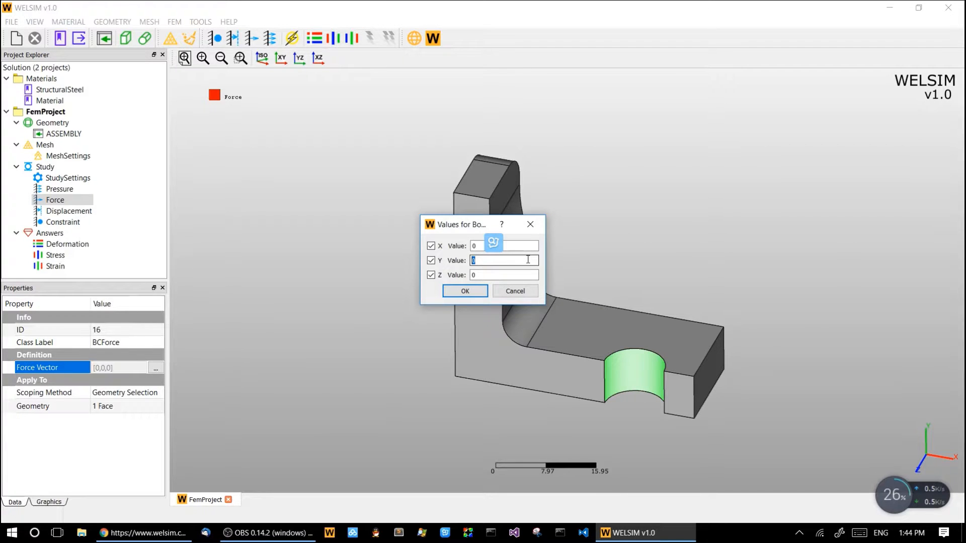
text(-2)
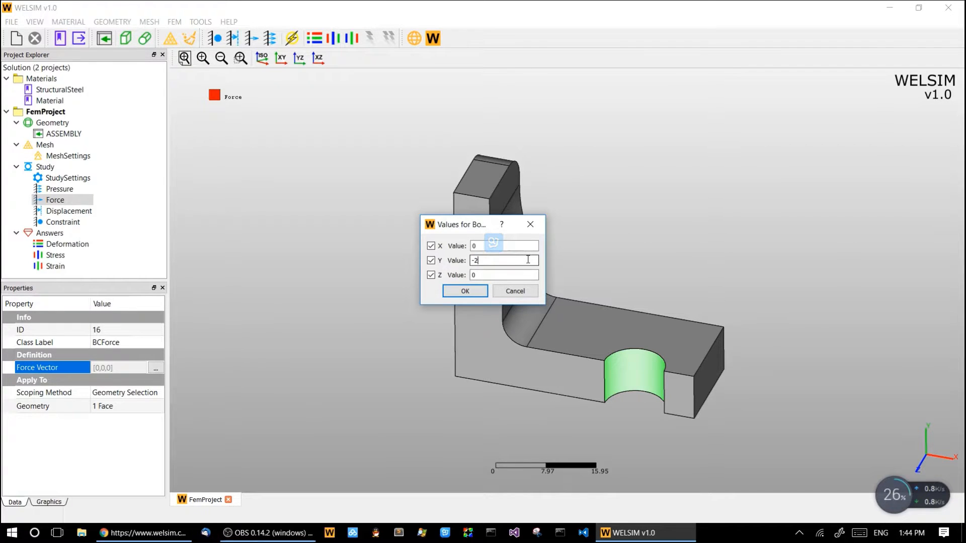
text(e3)
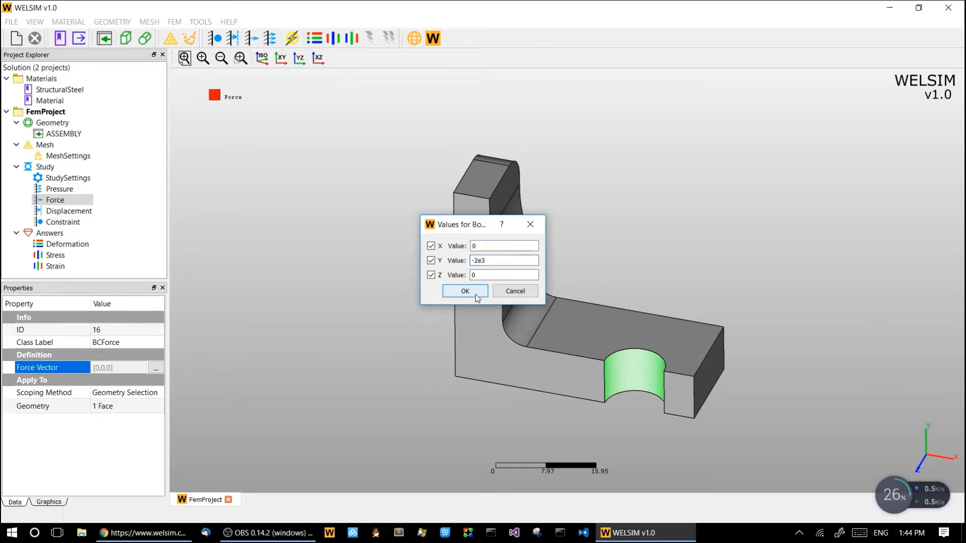
click(465, 291)
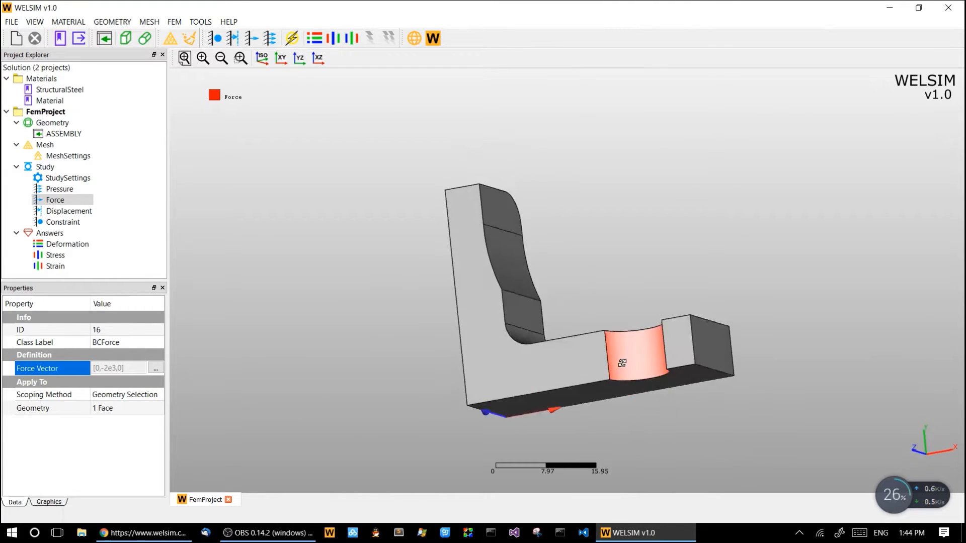
click(66, 211)
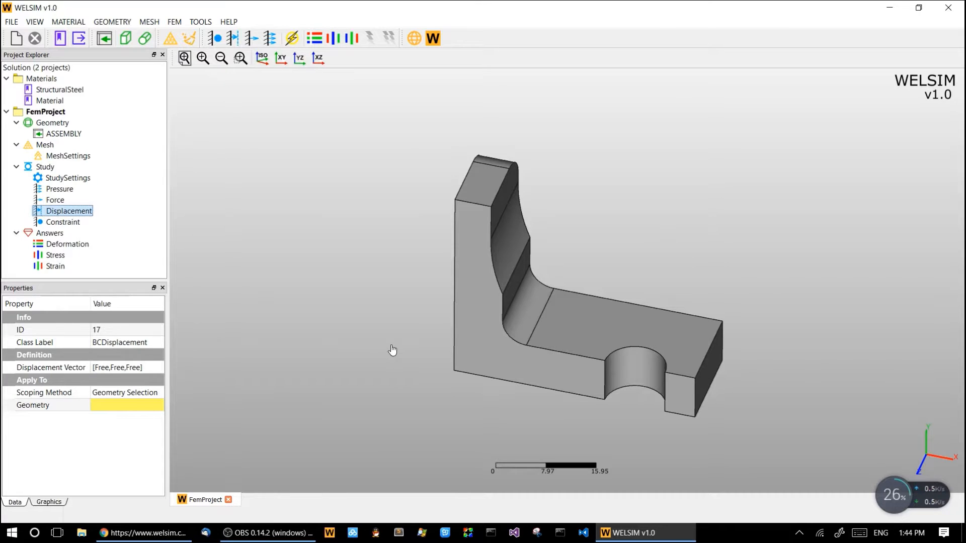
mouse_move(424, 350)
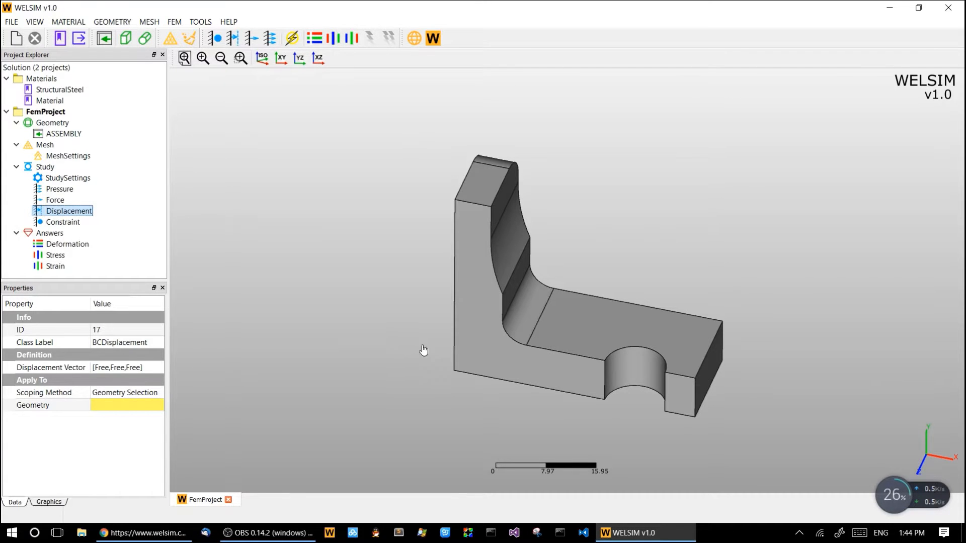
Assign the two faces to the displacement with vector [Free,Free,0]
click(676, 399)
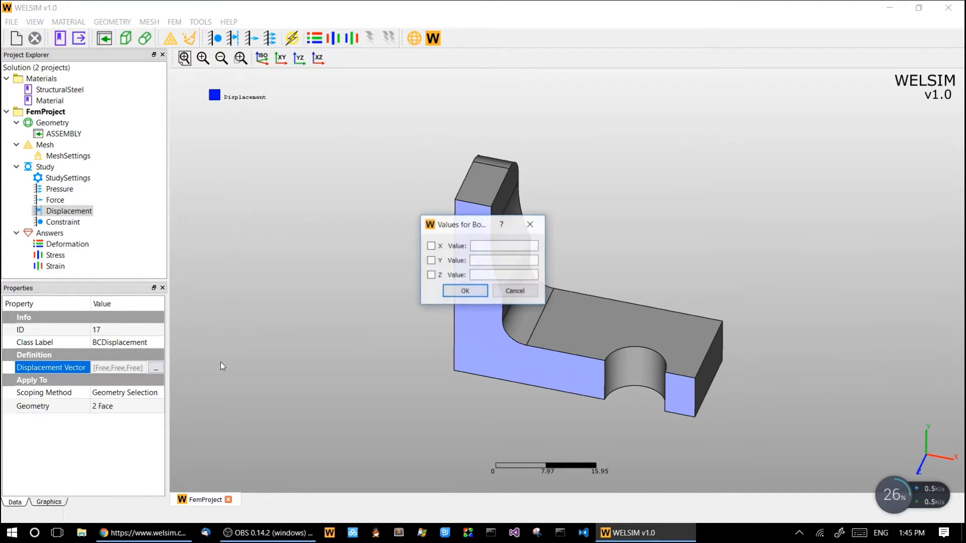
mouse_move(390, 270)
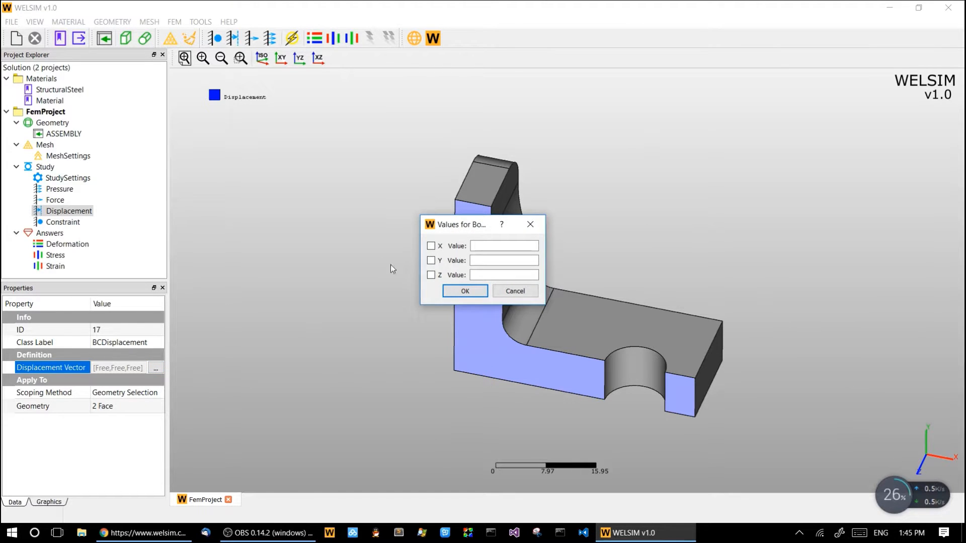
click(432, 274)
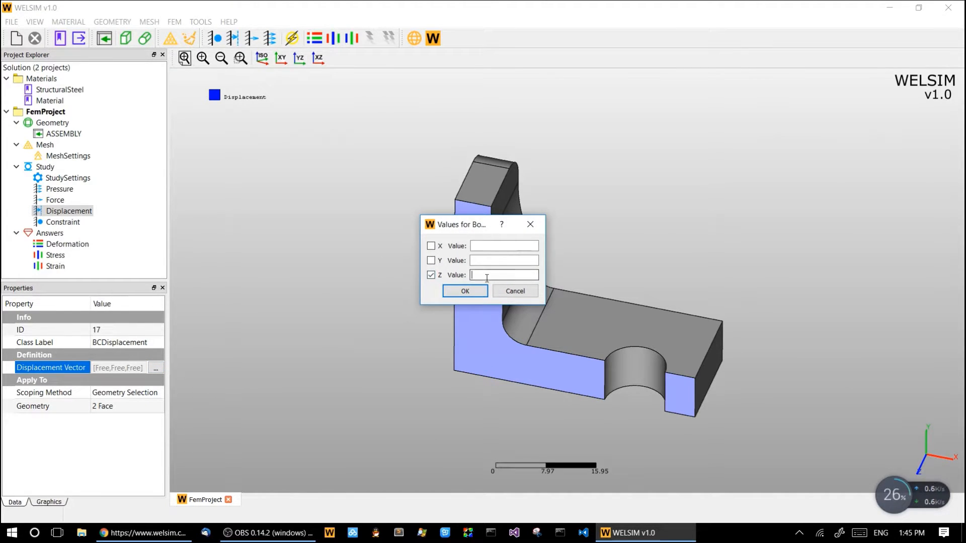
click(465, 291)
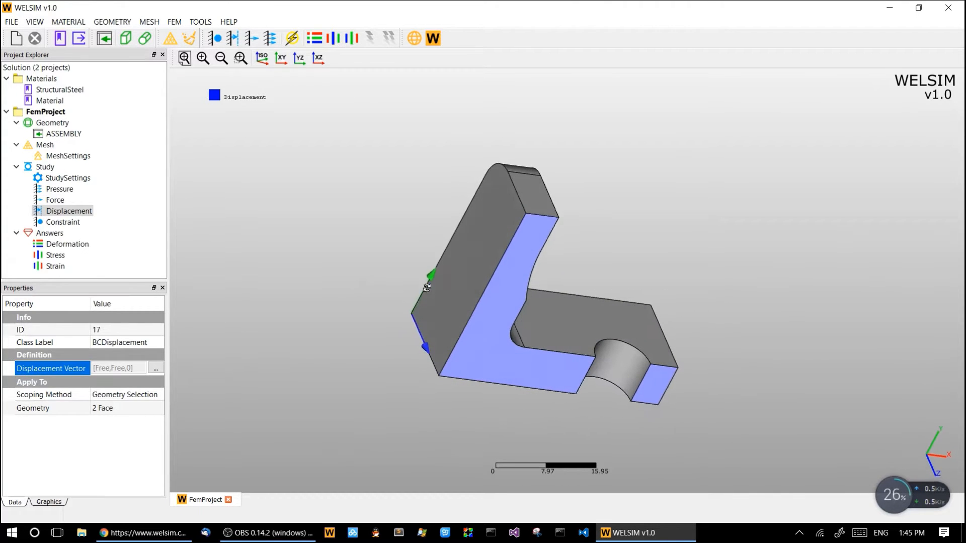
Apply the Constraint to one end face as a fully fixed support [Fixed,Fixed,Fixed]
click(63, 221)
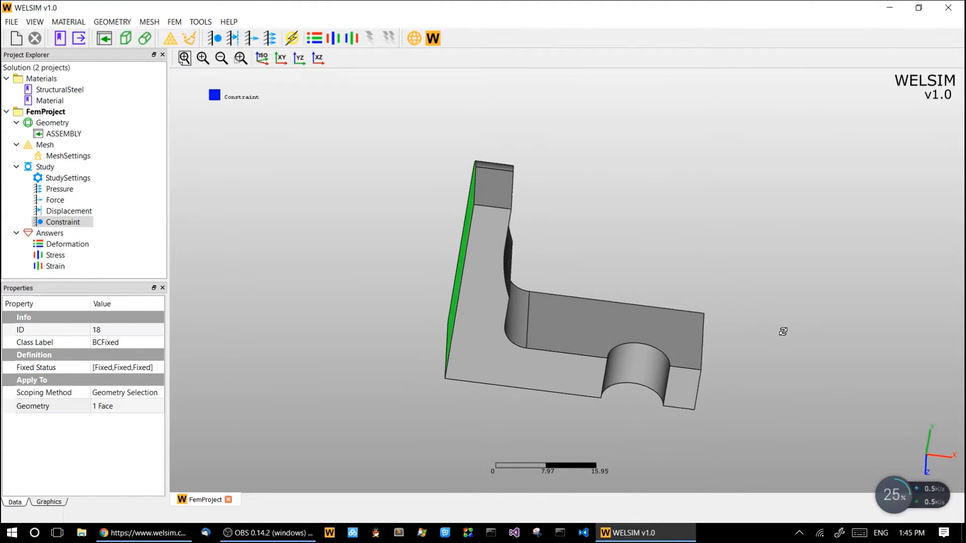
Run the solver on FemProject with the Compute command
click(292, 38)
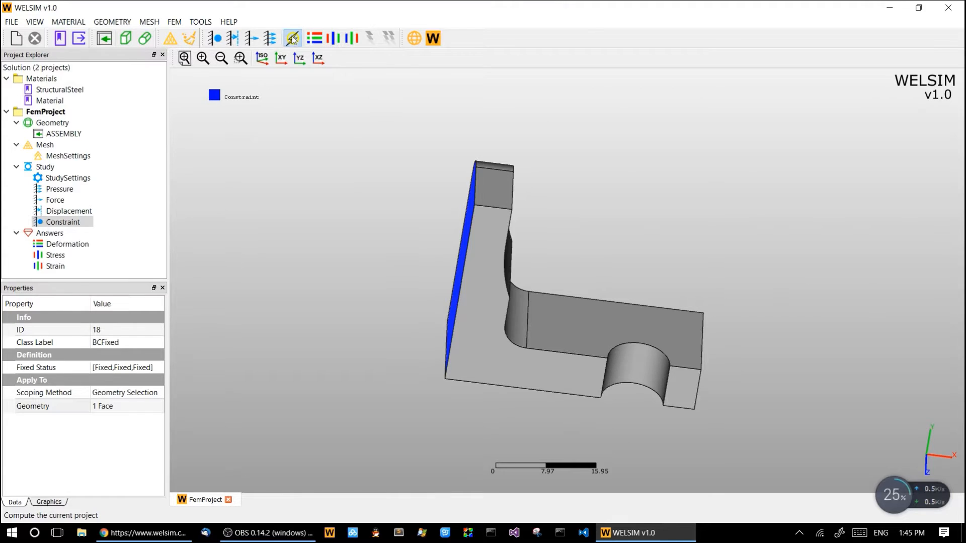
click(292, 38)
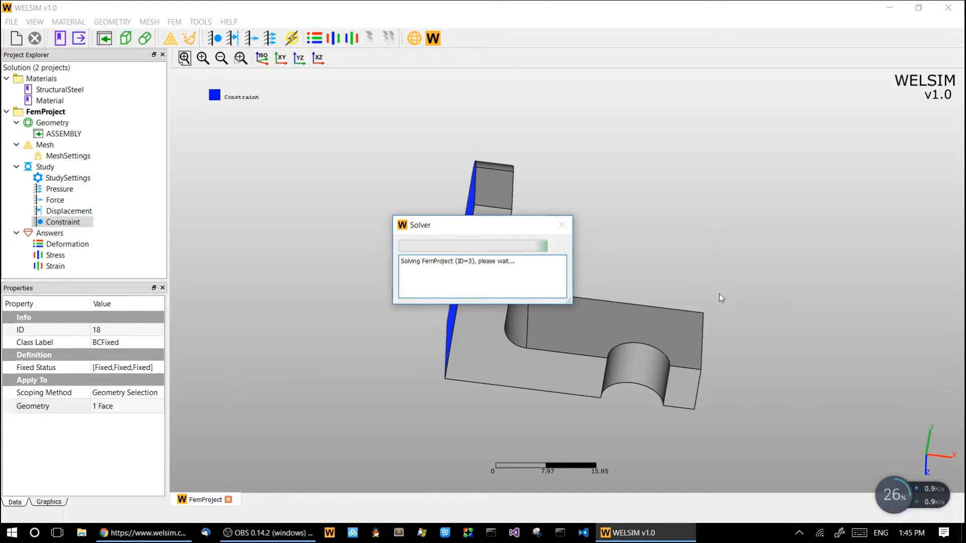
mouse_move(217, 218)
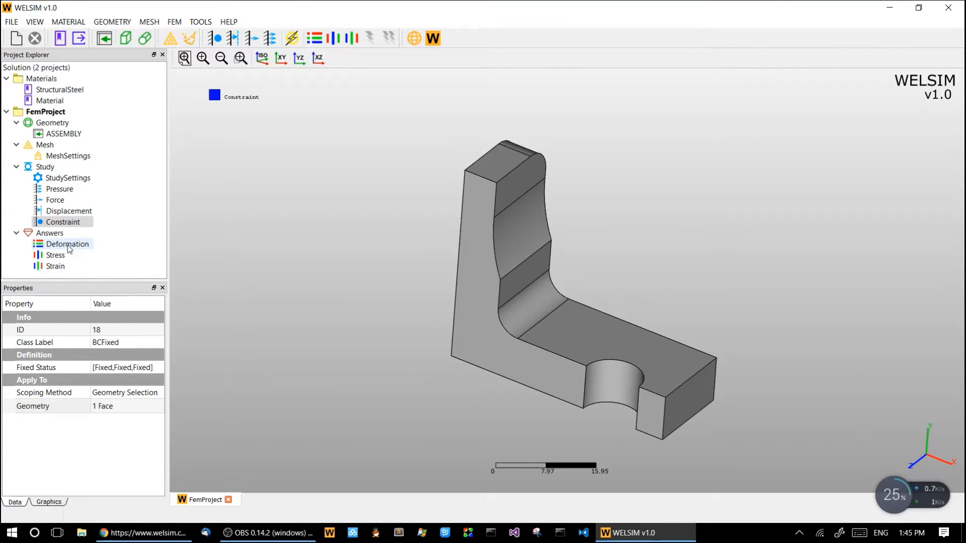
Show the total deformation result, then the von-Mises stress contour (max 9.163e+08)
click(67, 243)
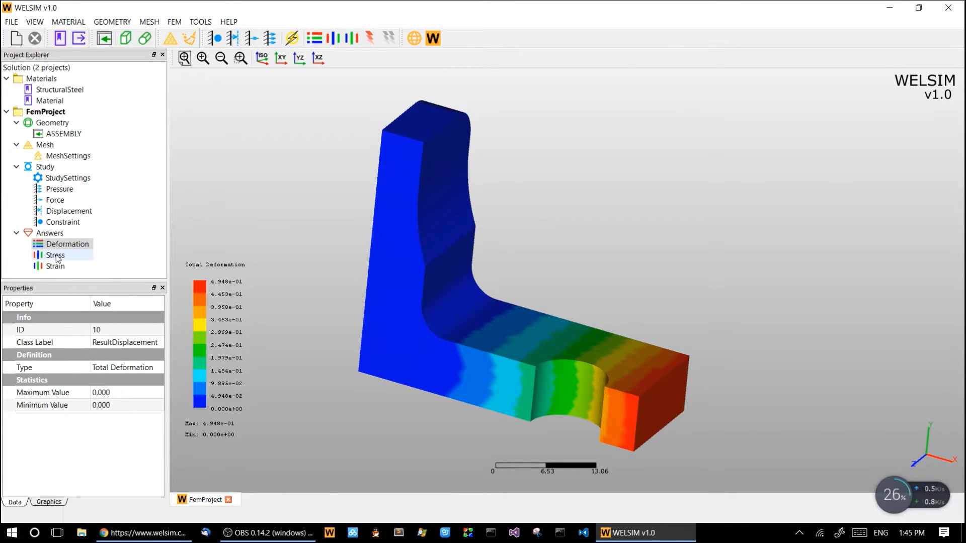
click(55, 255)
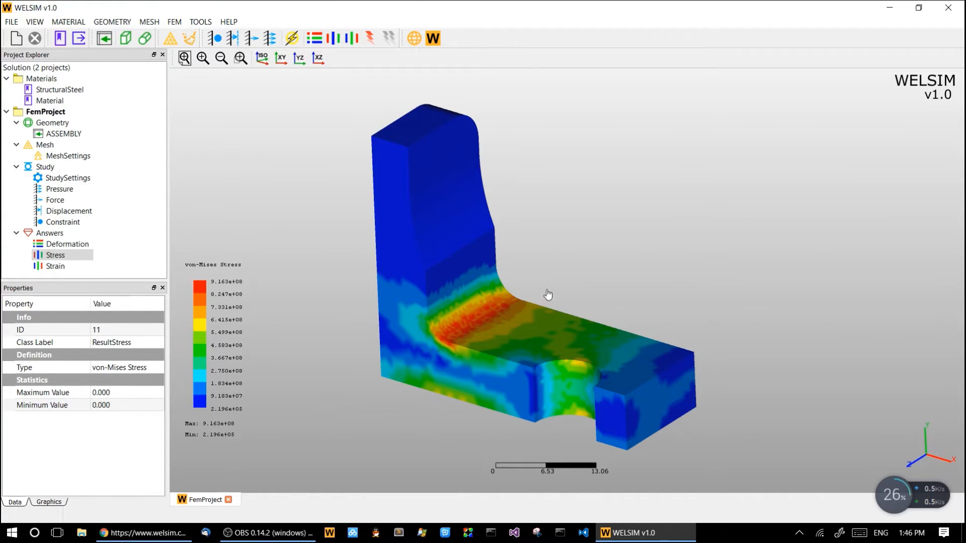
mouse_move(583, 278)
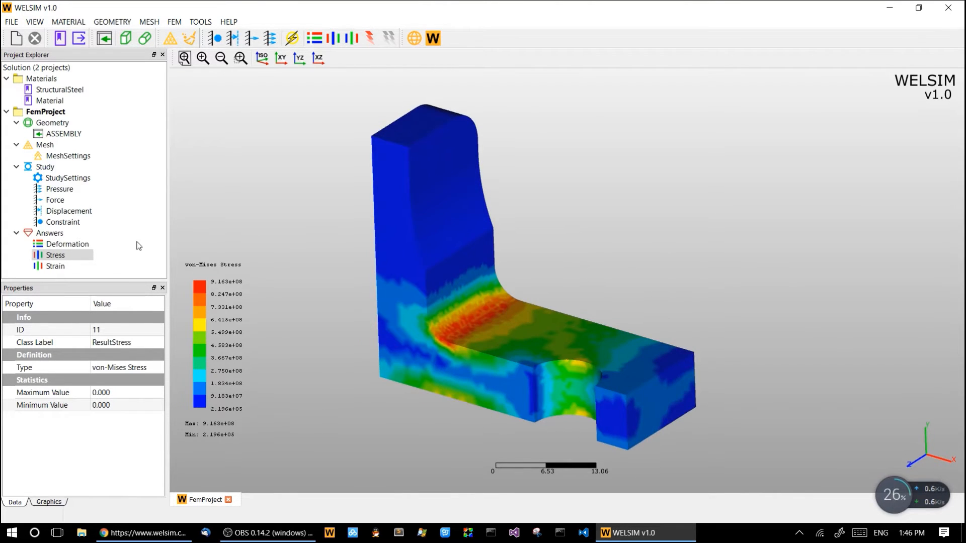
View the von-Mises strain contour (max 6.093e-03), then return to the stress result
click(55, 266)
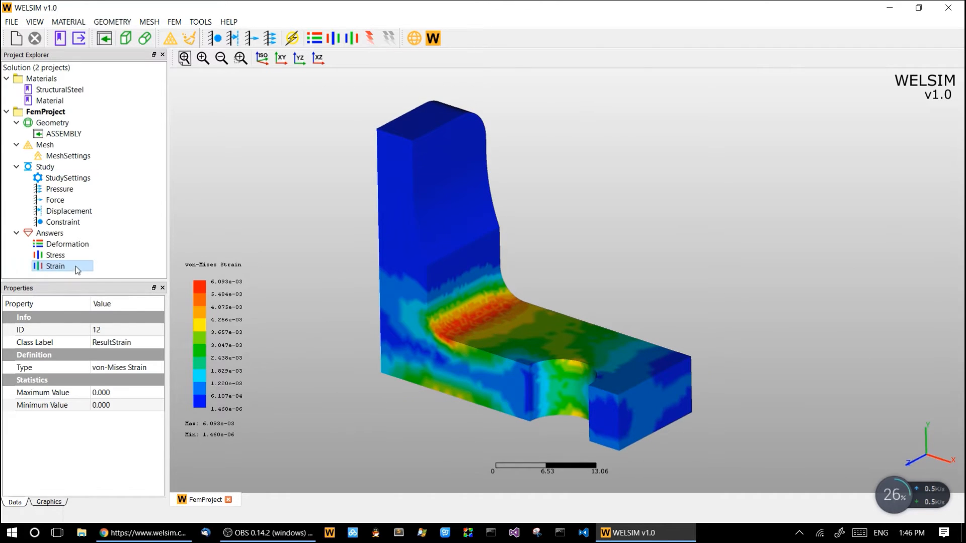
click(54, 255)
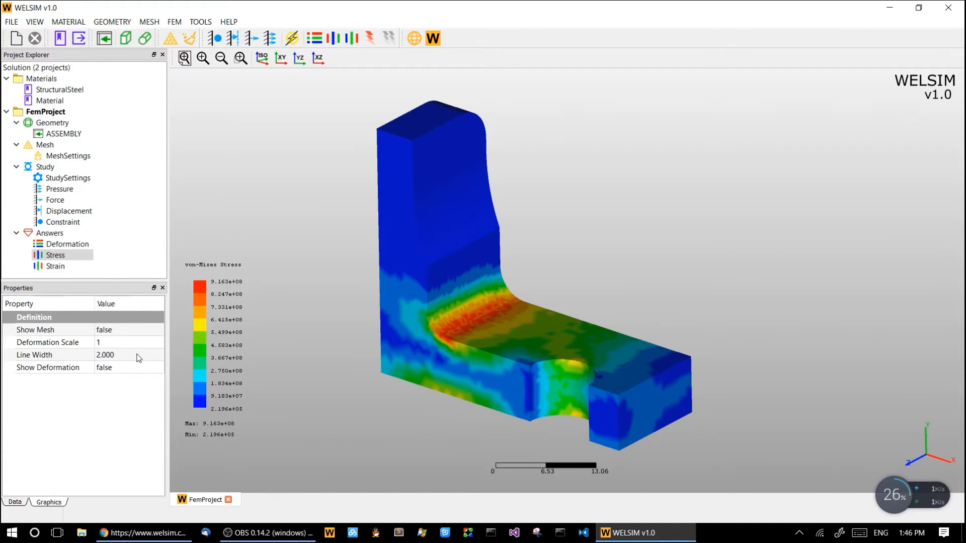
Set Show Mesh and Show Deformation to true on the stress contour
click(158, 330)
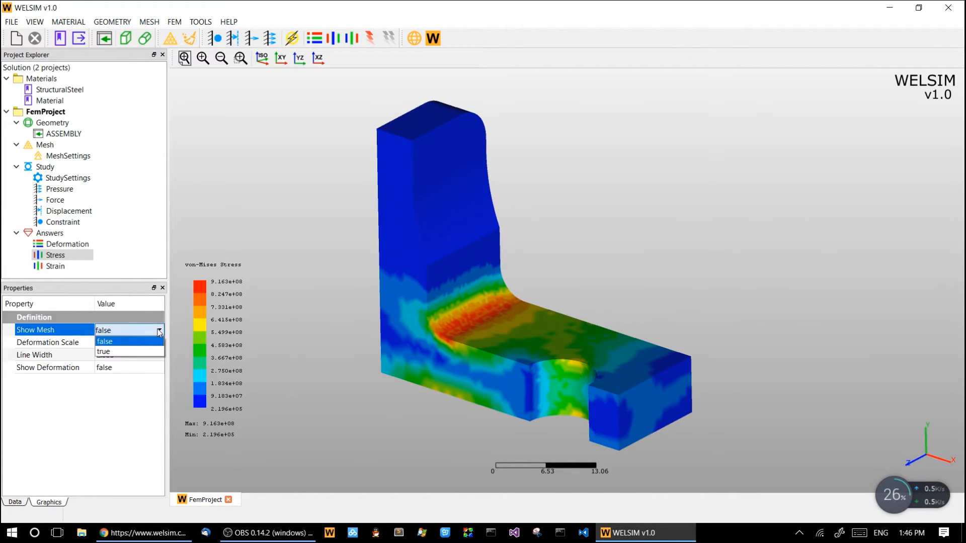
click(103, 351)
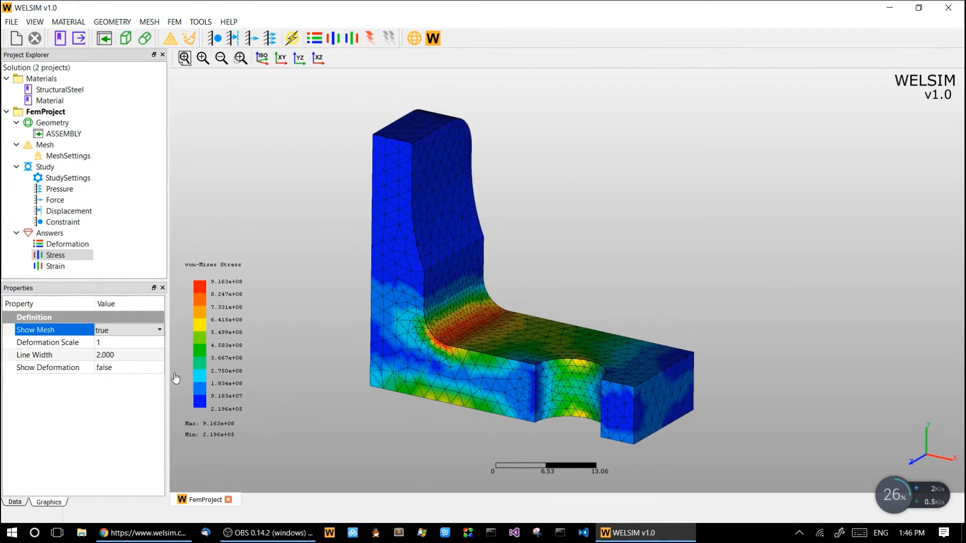
click(159, 368)
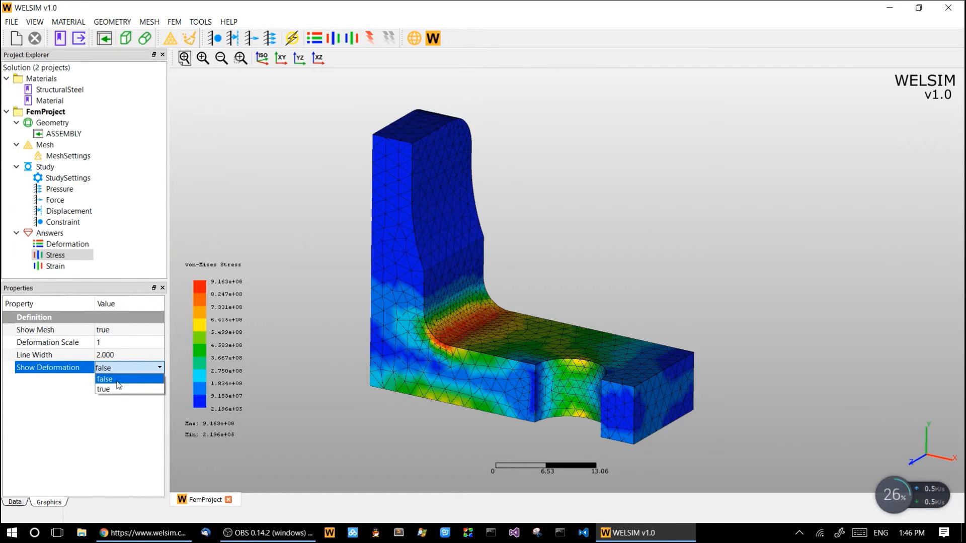
click(103, 388)
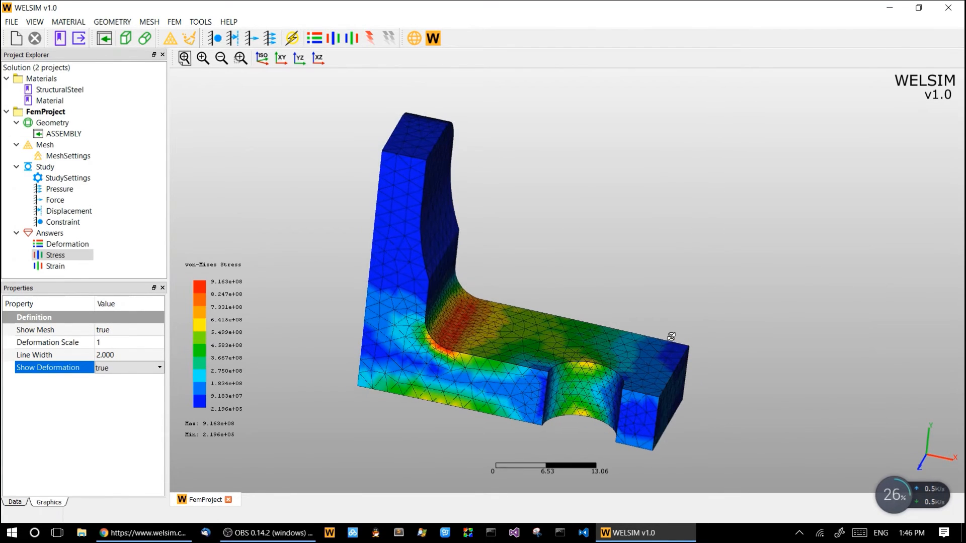
Set the Deformation Scale of the stress contour to 10
click(49, 342)
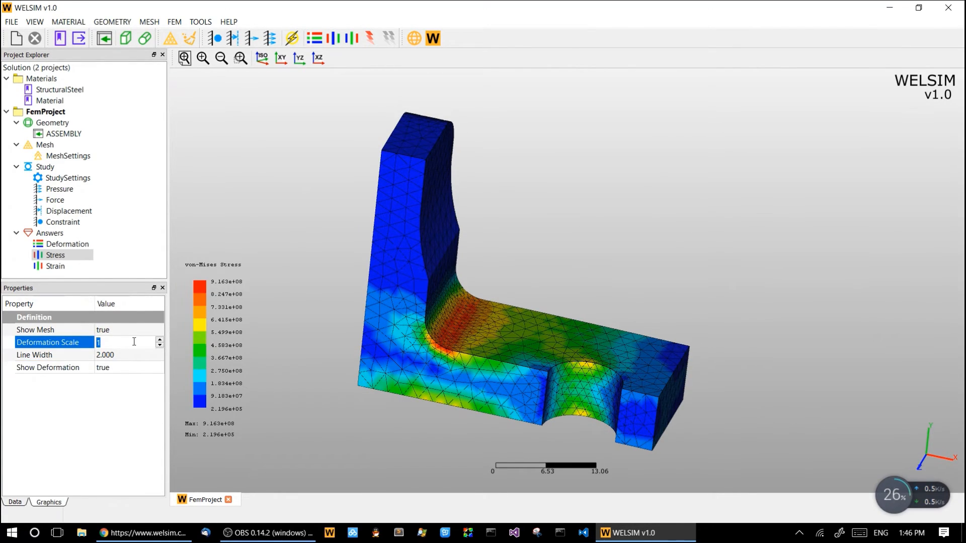
text(10)
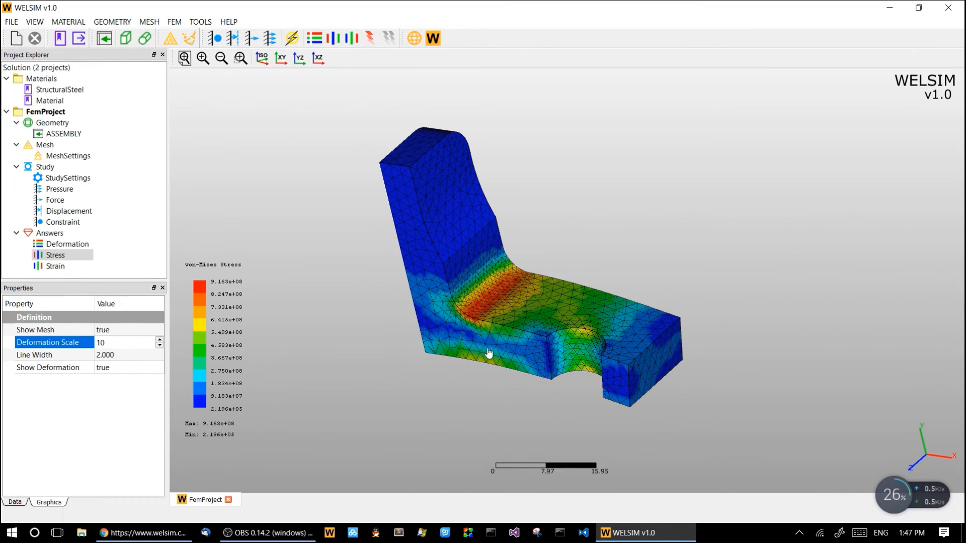
mouse_move(510, 395)
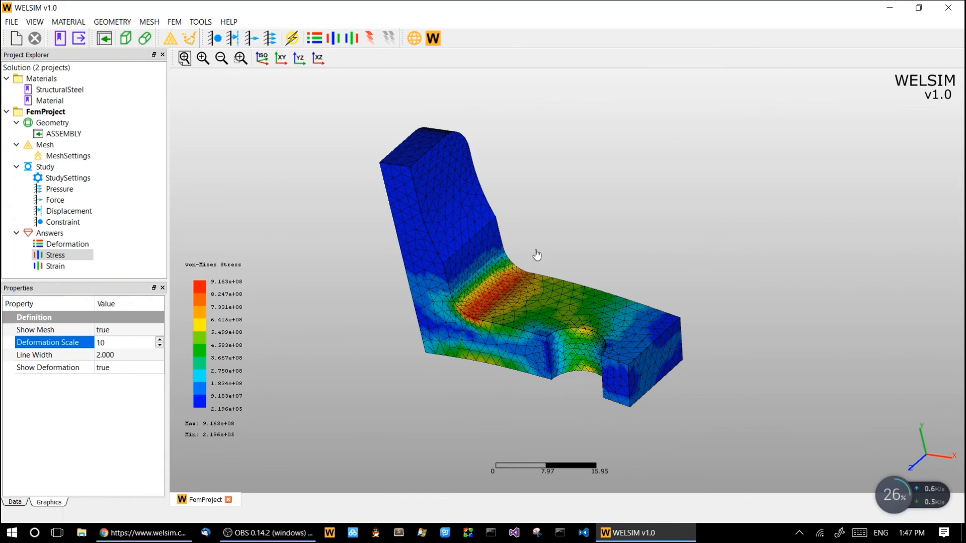
mouse_move(580, 250)
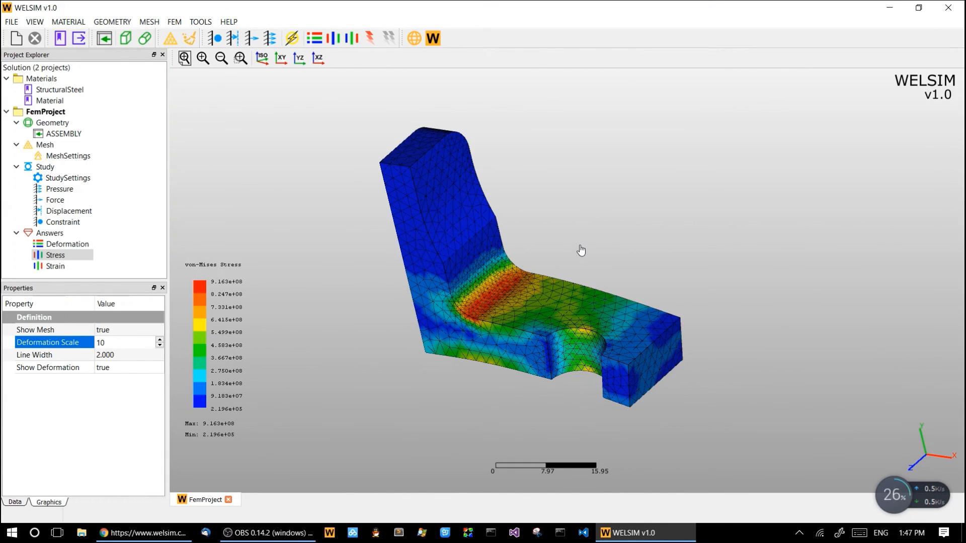